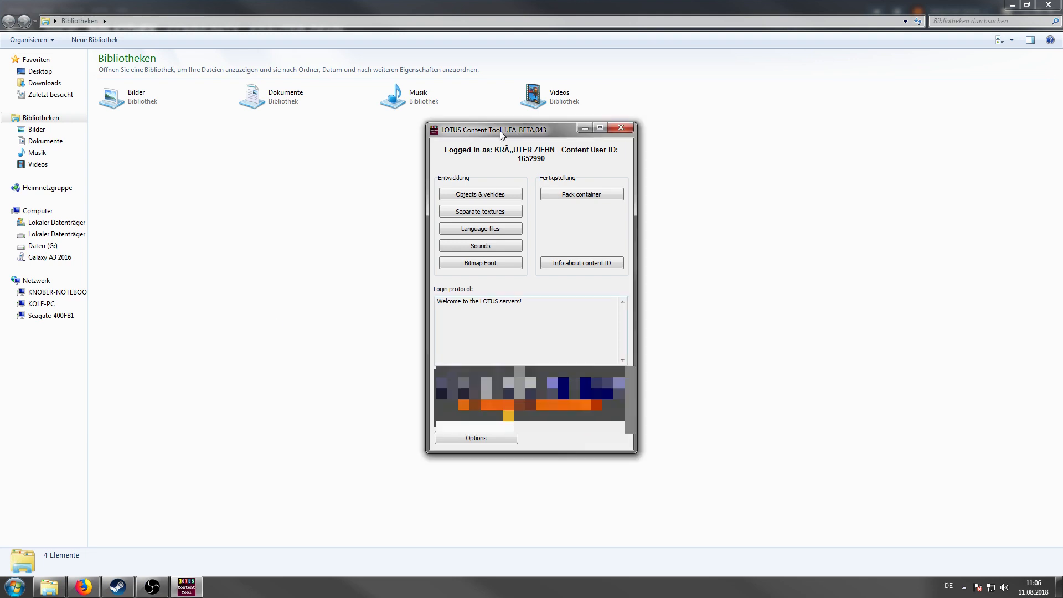
{"action": "mouse_move", "coordinate": [479, 194]}
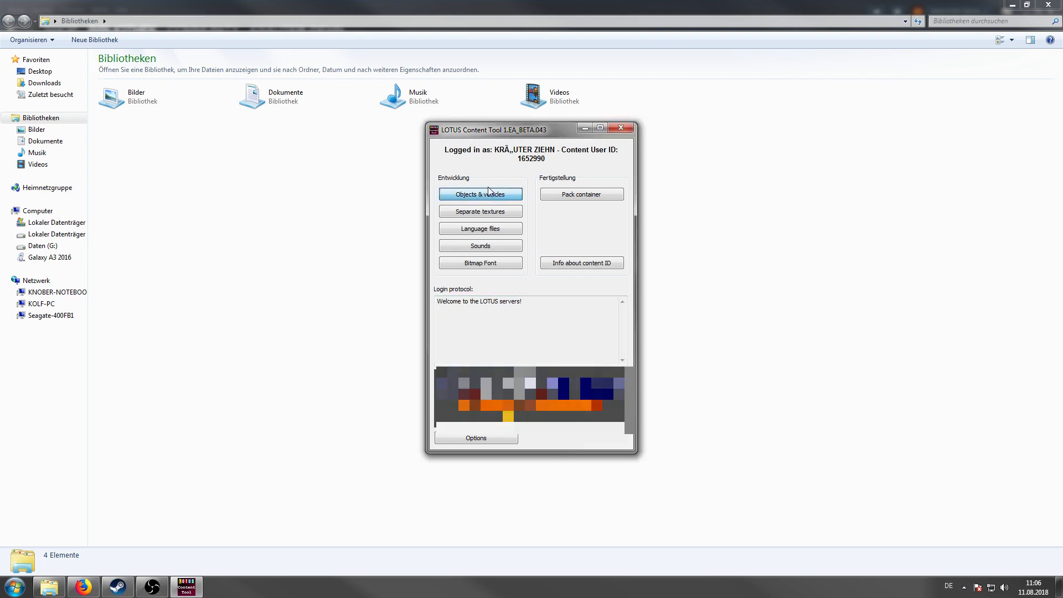
Step: Begin a new object from scratch via Objects & vehicles, reaching the object class choice
{"action": "left_click", "coordinate": [479, 194]}
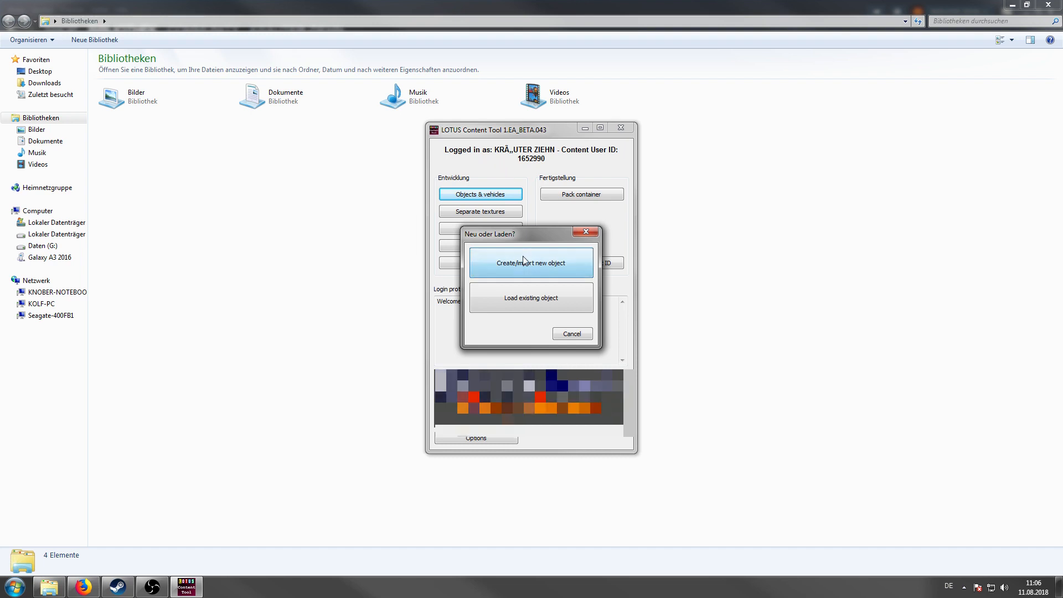
{"action": "left_click", "coordinate": [530, 262]}
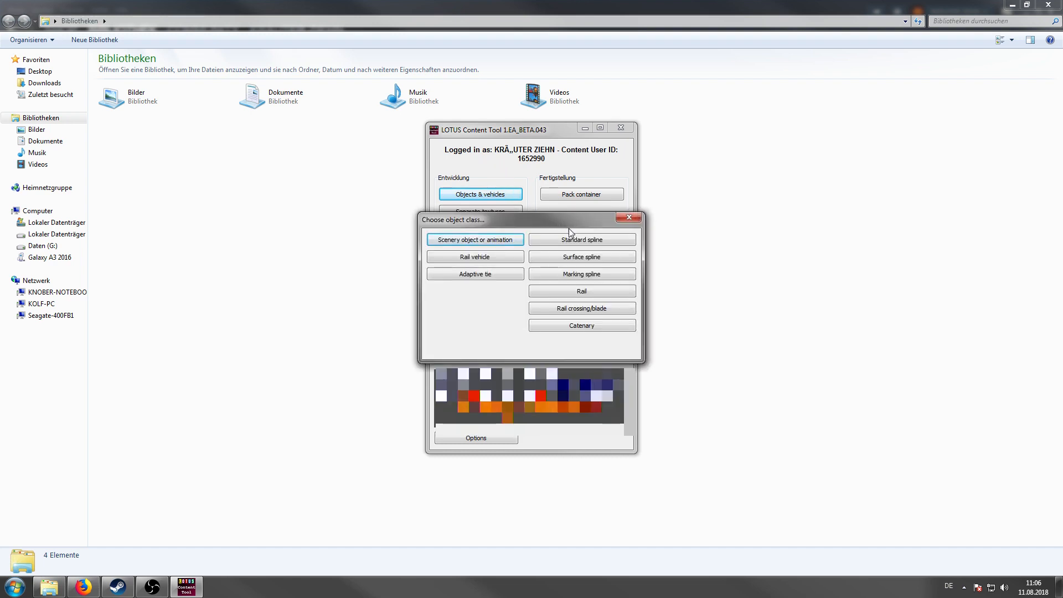
{"action": "mouse_move", "coordinate": [575, 278]}
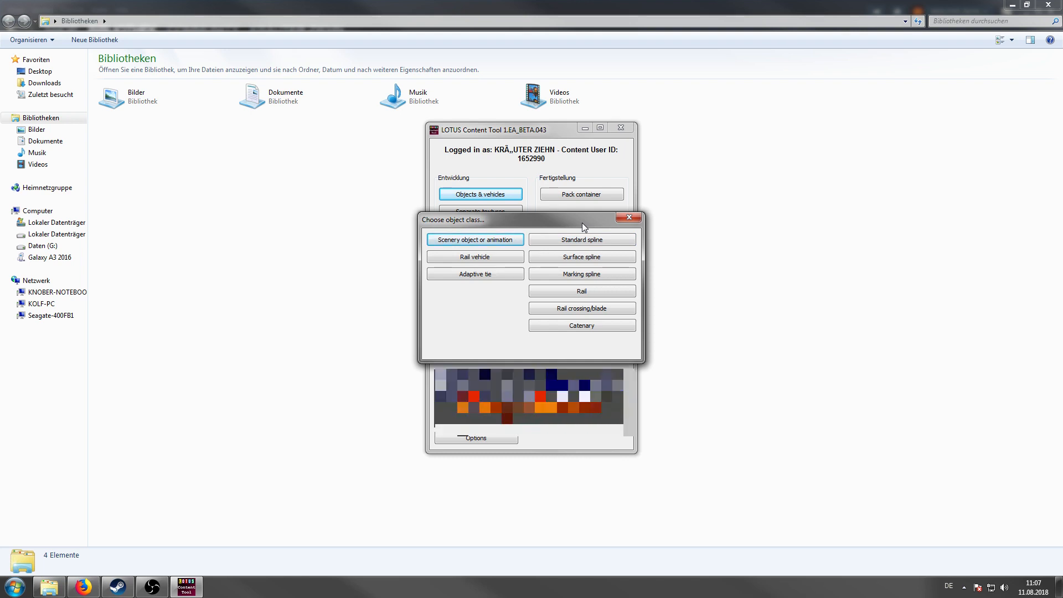
{"action": "mouse_move", "coordinate": [581, 256]}
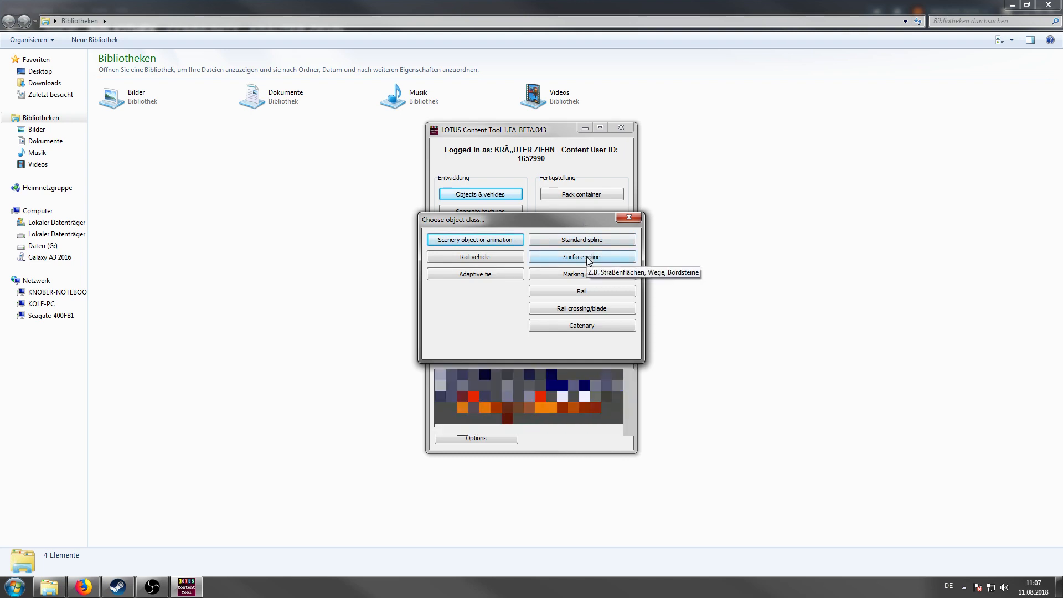
{"action": "mouse_move", "coordinate": [592, 225]}
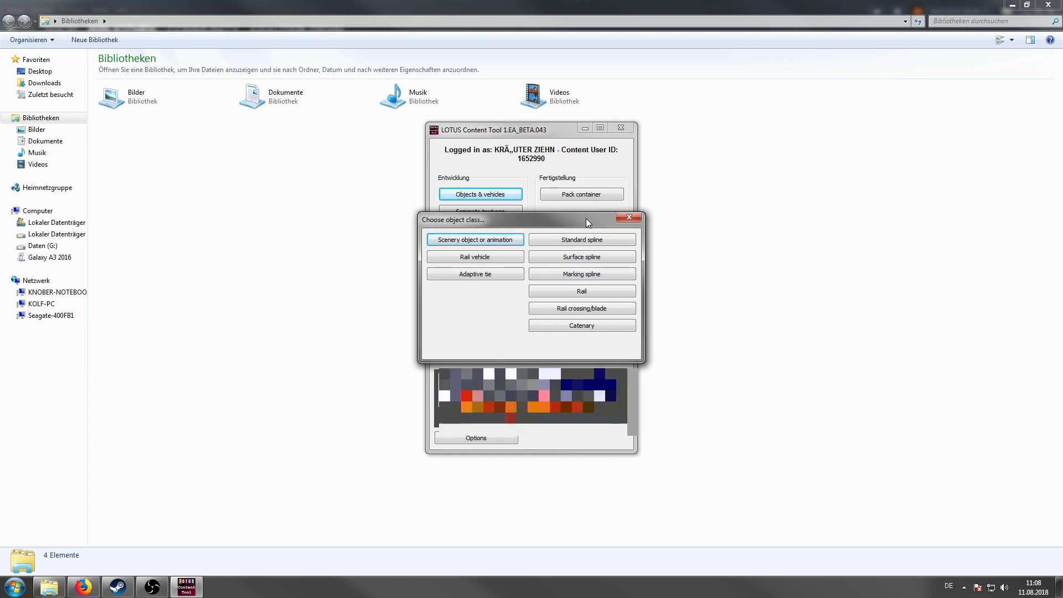
{"action": "mouse_move", "coordinate": [617, 240]}
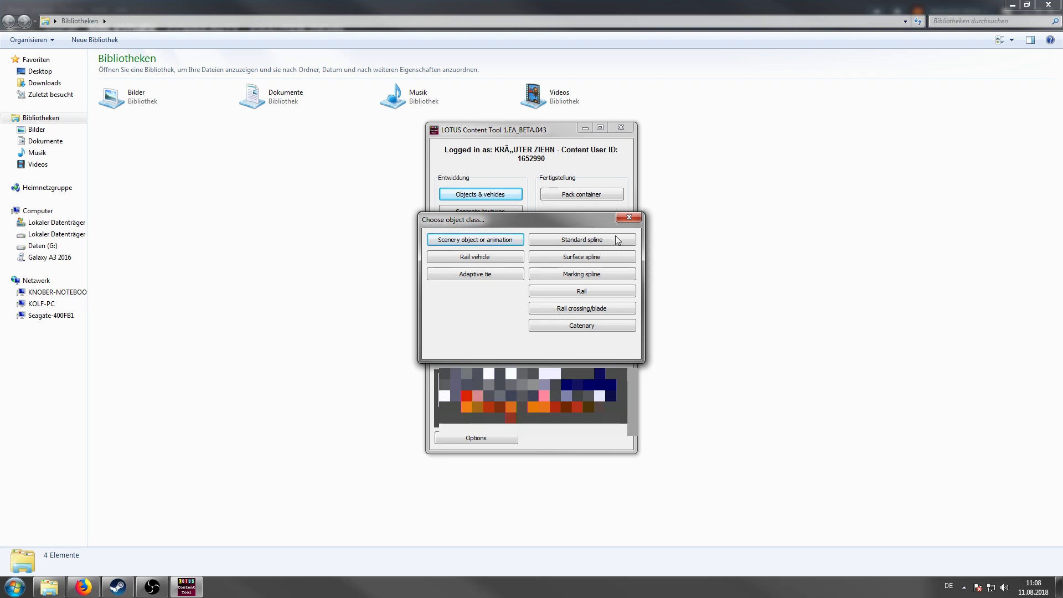
Step: Choose Surface spline, CAT 1, Straßen und Verkehr in Deutschland and confirm the new object
{"action": "left_click", "coordinate": [475, 239]}
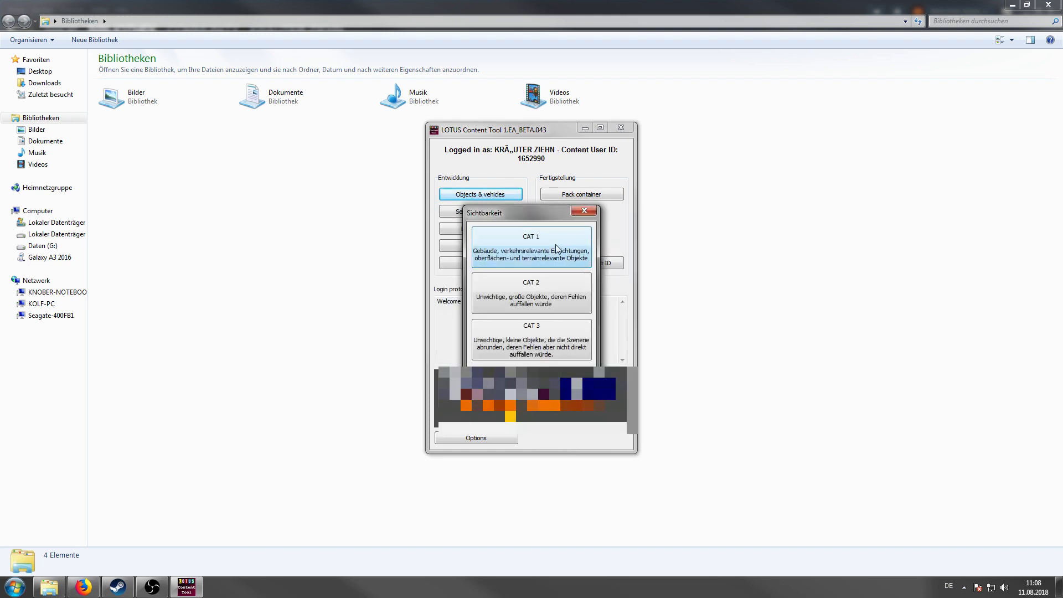
{"action": "mouse_move", "coordinate": [556, 247]}
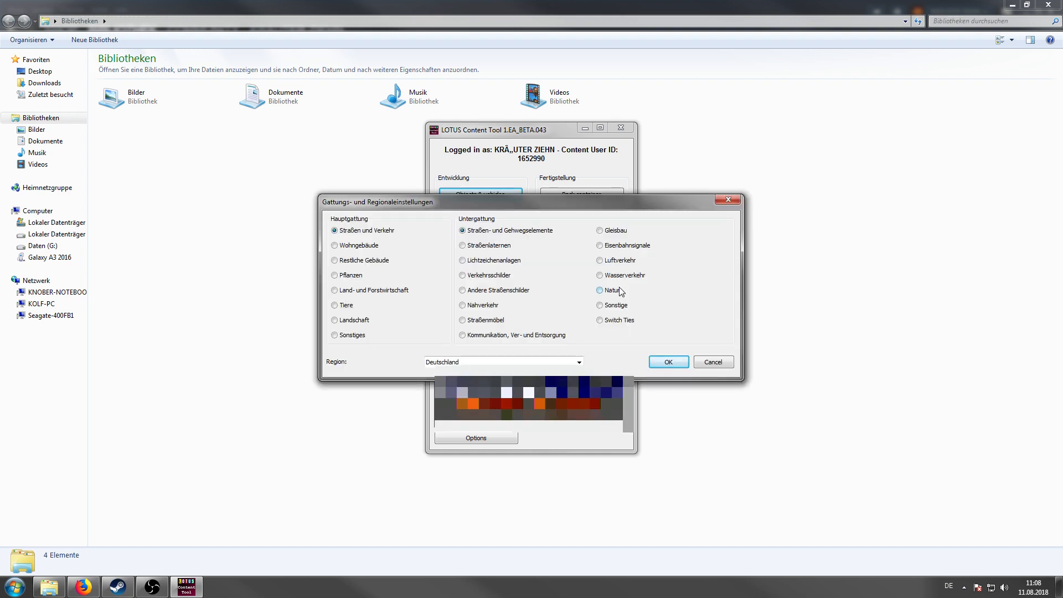
{"action": "left_click", "coordinate": [667, 361]}
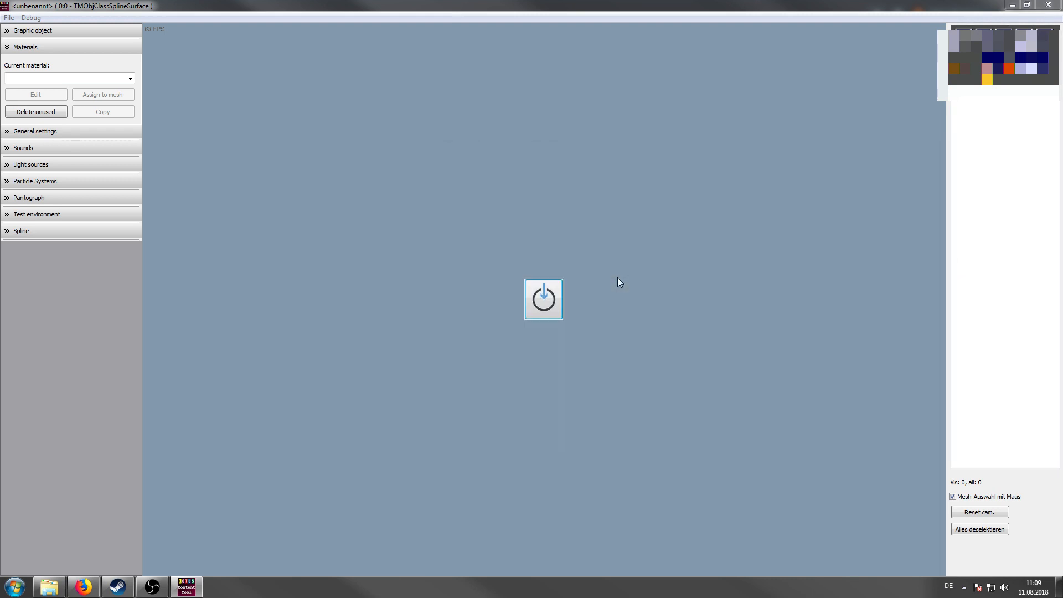
Step: Import the cobblestone mesh flat-shaded and uncentred, then select its FG_trackPF1.bmp material
{"action": "left_click", "coordinate": [543, 298]}
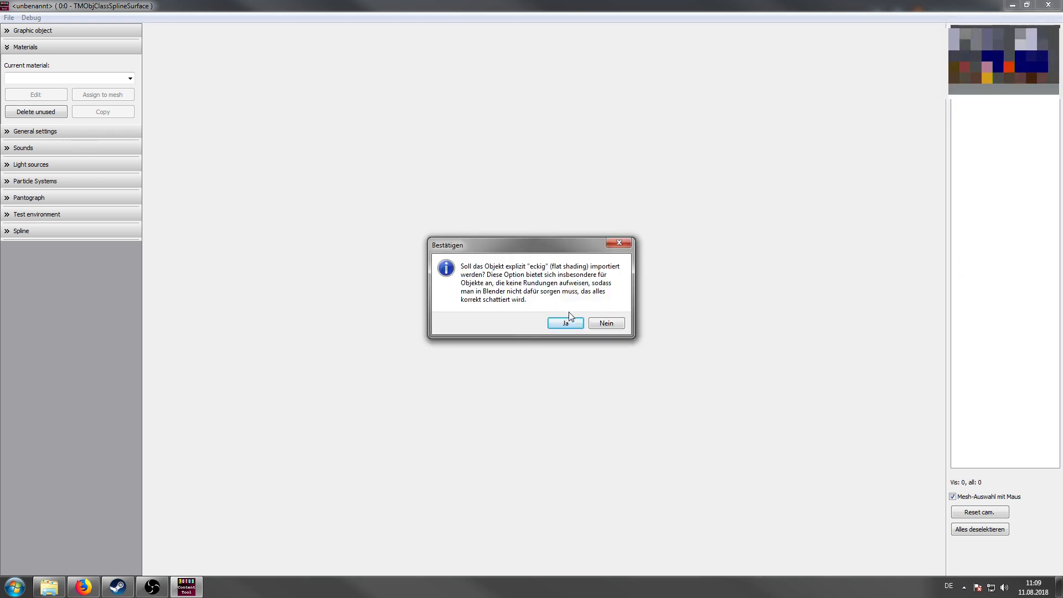
{"action": "left_click", "coordinate": [564, 322]}
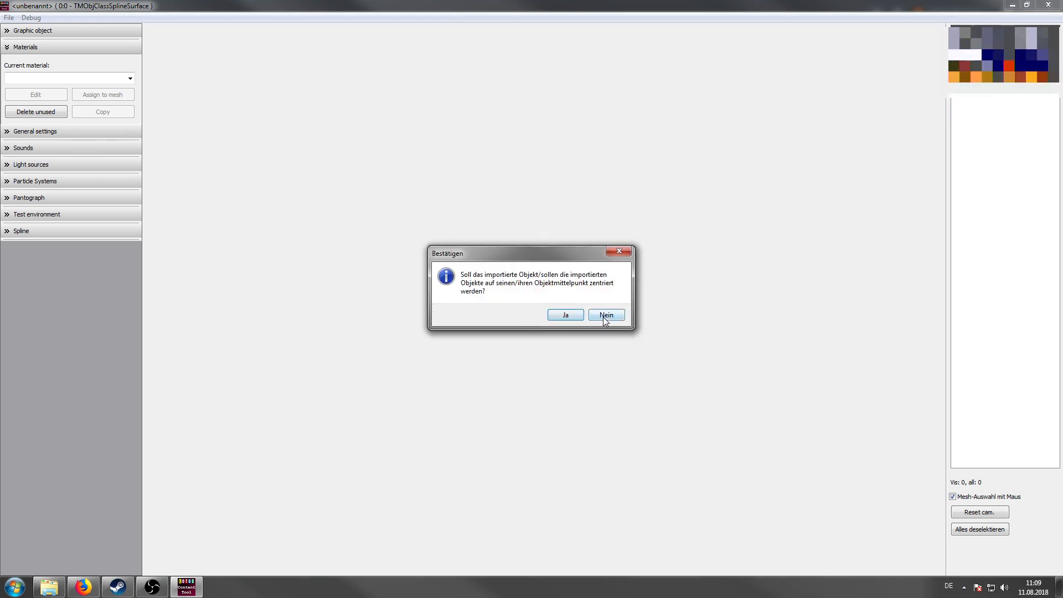
{"action": "left_click", "coordinate": [605, 315]}
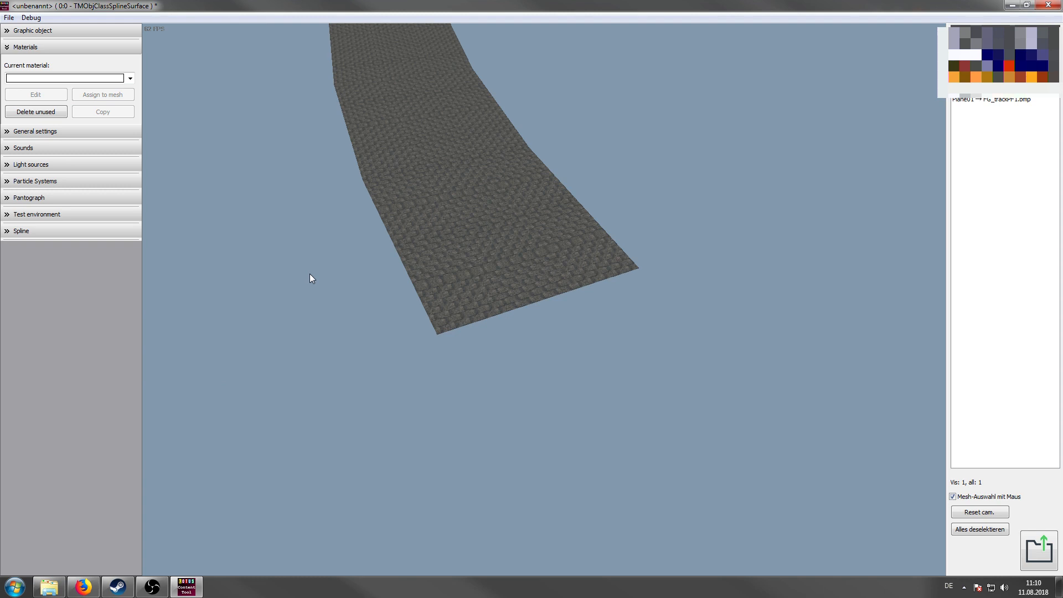
{"action": "mouse_move", "coordinate": [401, 209]}
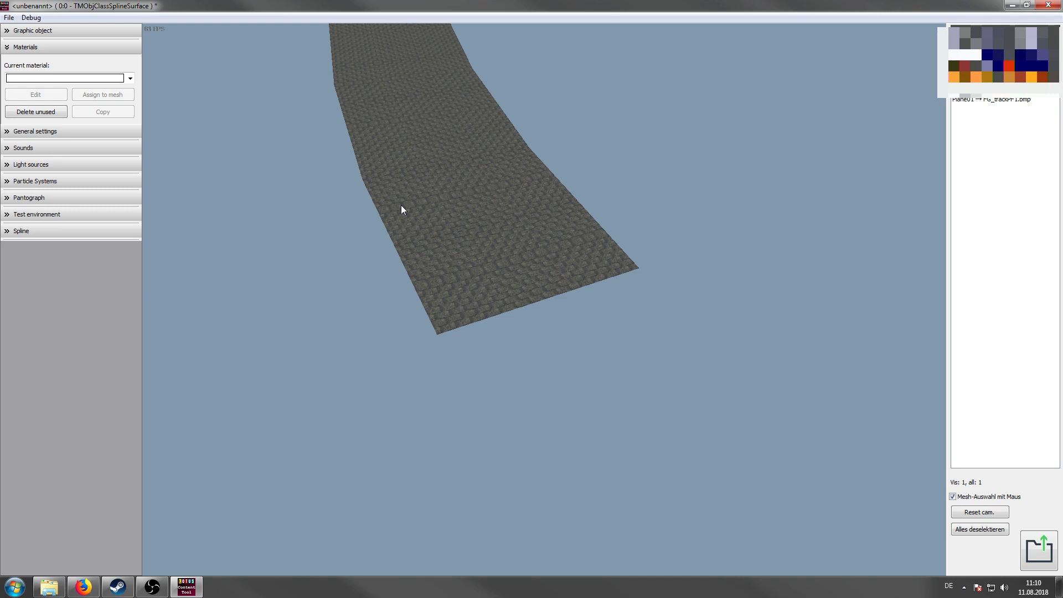
{"action": "mouse_move", "coordinate": [147, 108]}
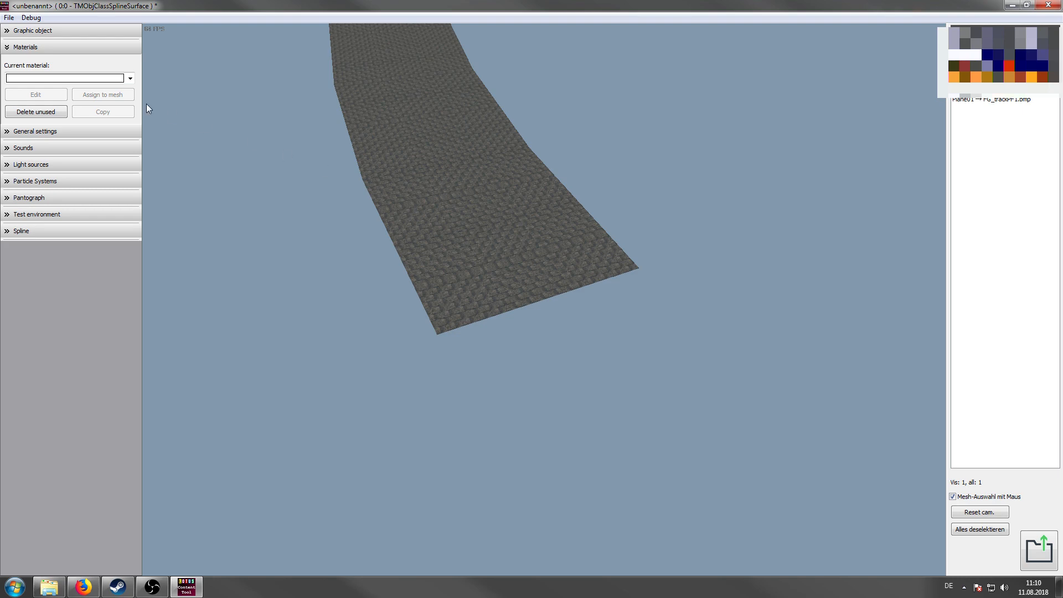
{"action": "left_click", "coordinate": [36, 94]}
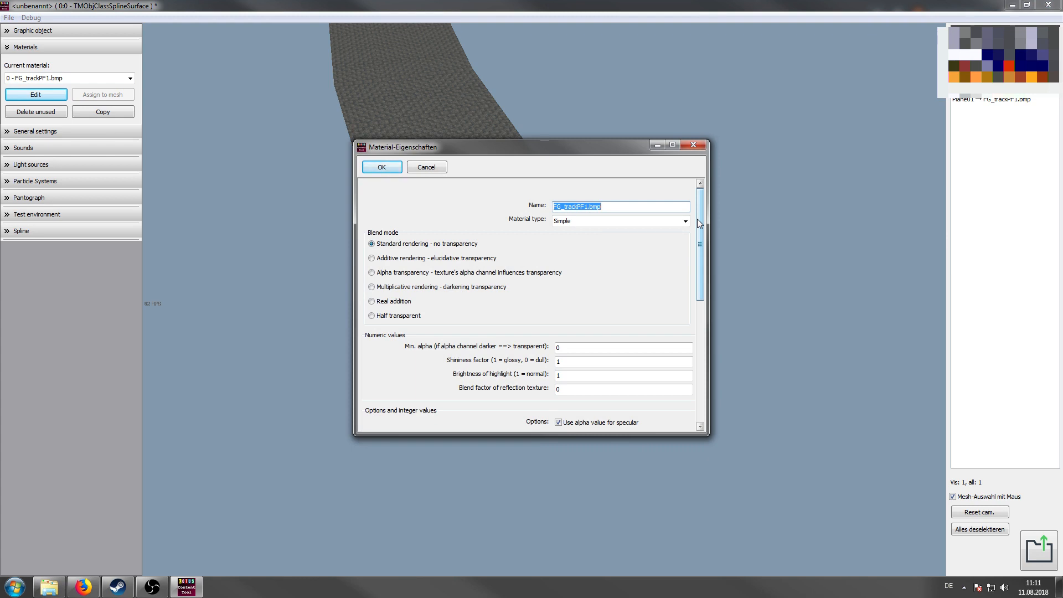
Step: Keep the material Simple with shininess factor and highlight brightness at 0,1
{"action": "left_click", "coordinate": [684, 221]}
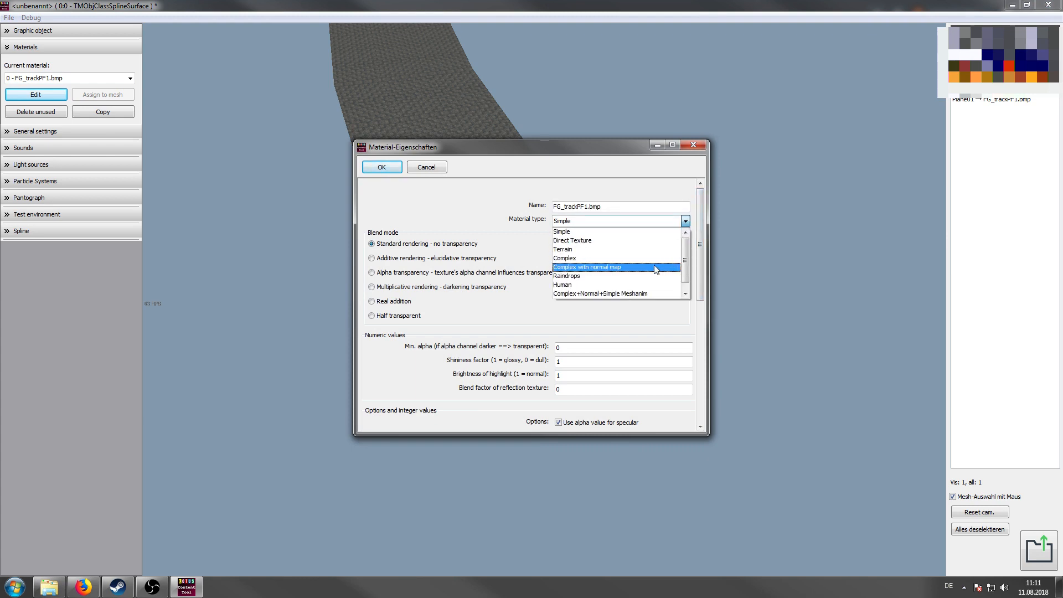
{"action": "left_click", "coordinate": [561, 231]}
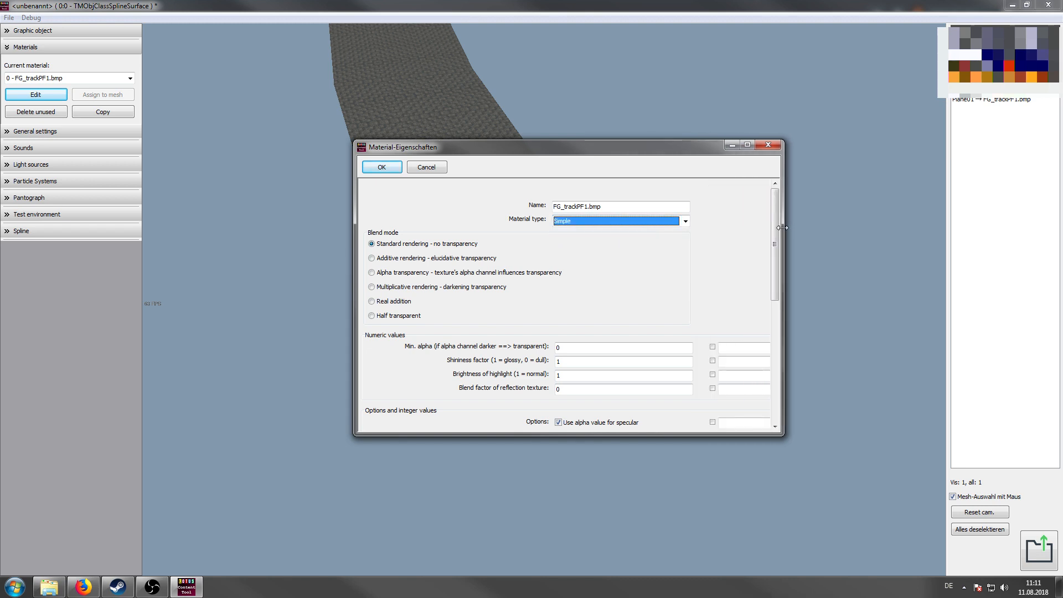
{"action": "mouse_move", "coordinate": [741, 228]}
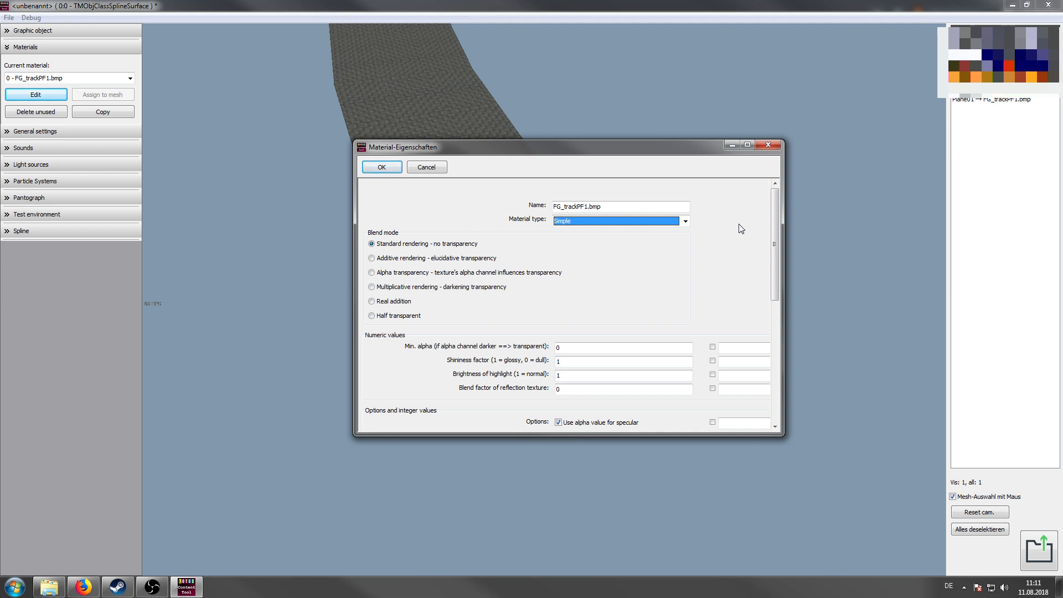
{"action": "scroll", "scroll_direction": "down", "scroll_amount": 3}
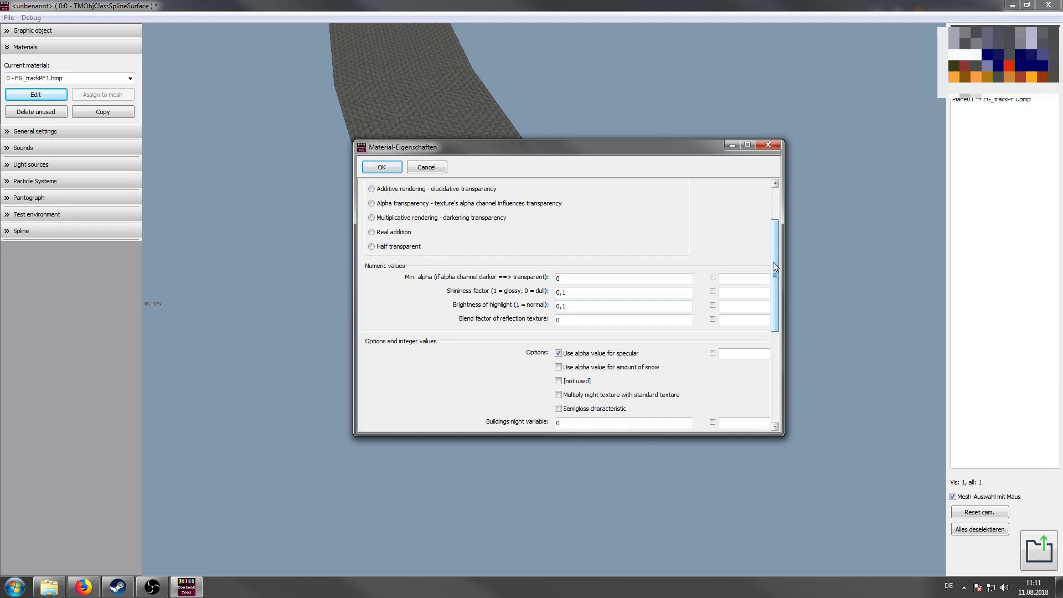
{"action": "scroll", "scroll_direction": "down", "scroll_amount": 3}
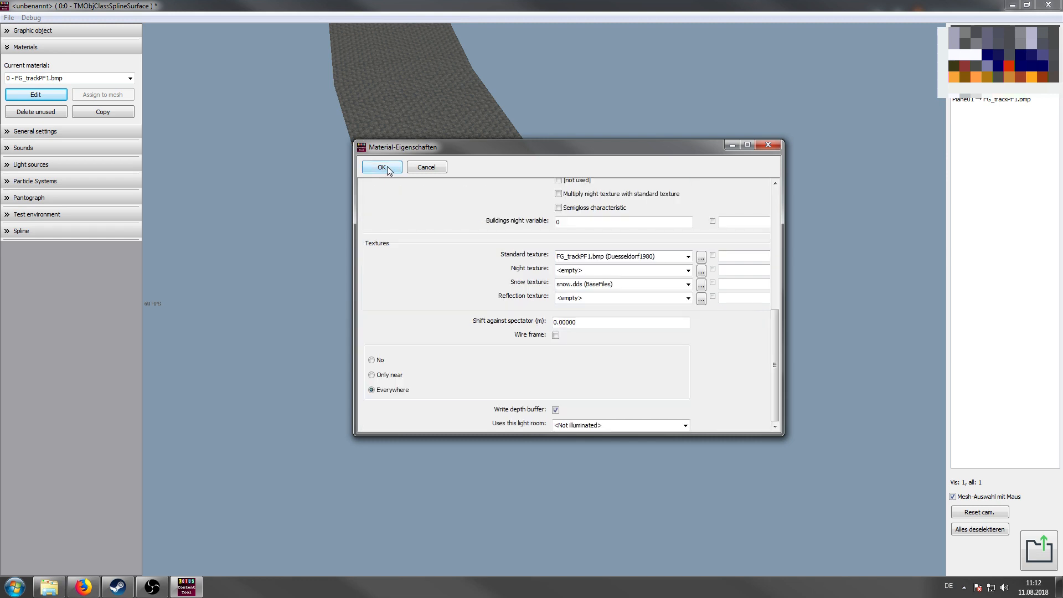
Step: Apply the material changes and review the Objekteinstellungen fields showing unit length 5 and category 1
{"action": "left_click", "coordinate": [380, 167]}
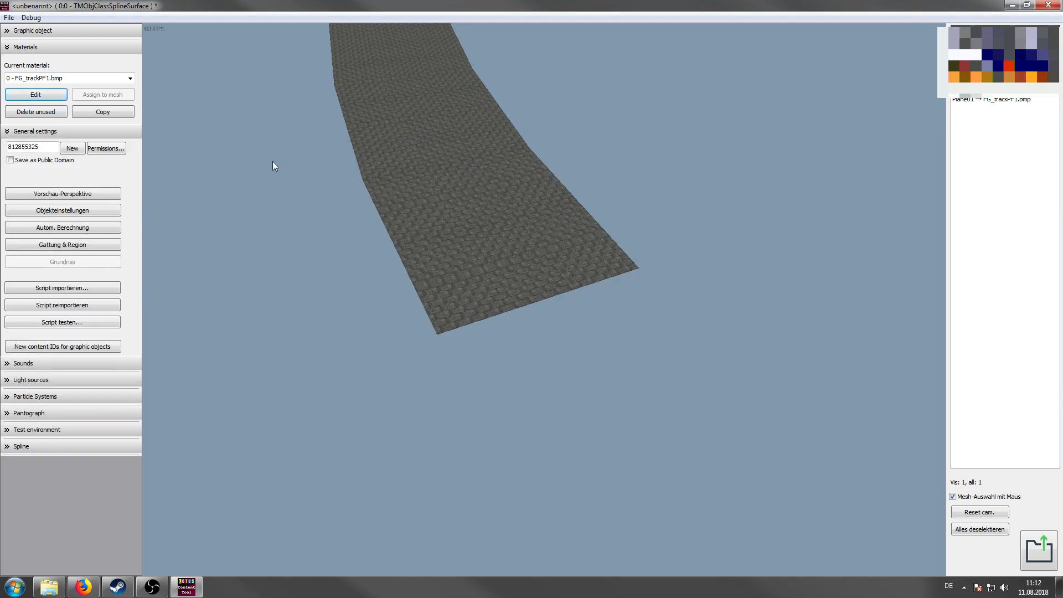
{"action": "mouse_move", "coordinate": [307, 186]}
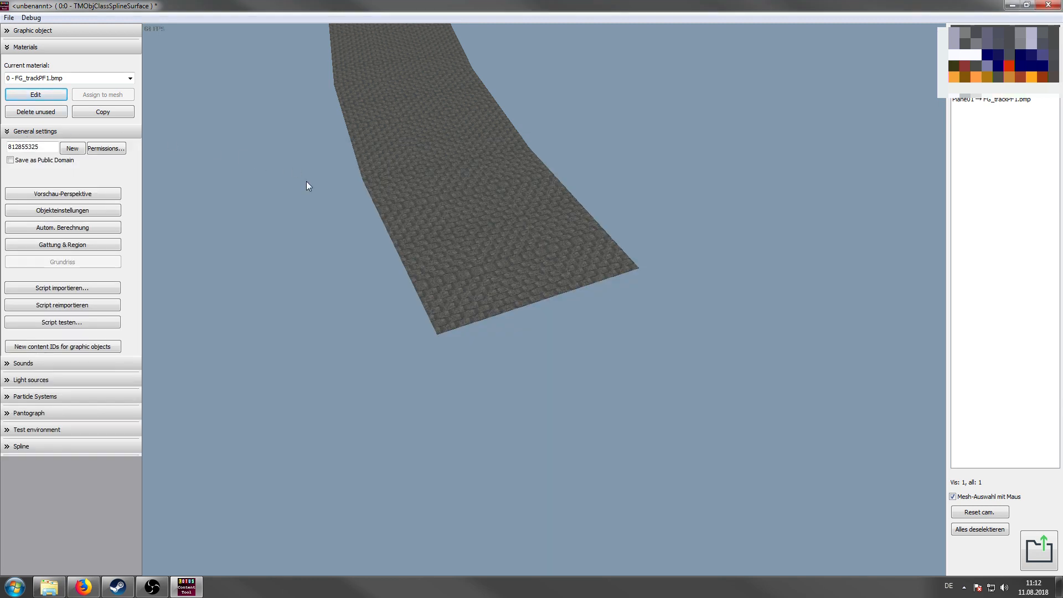
{"action": "left_click", "coordinate": [62, 211]}
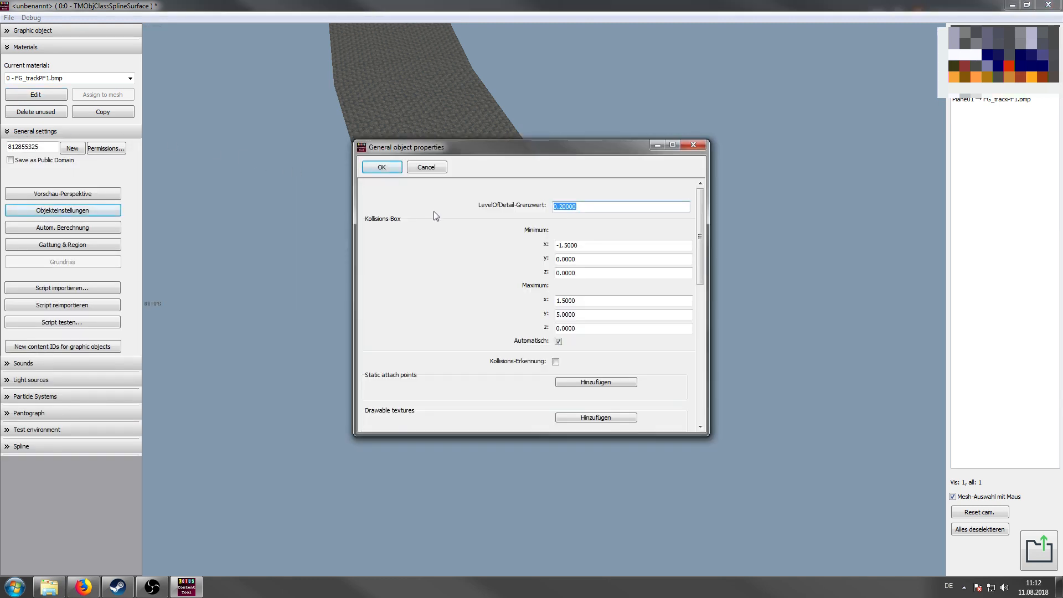
{"action": "mouse_move", "coordinate": [700, 211]}
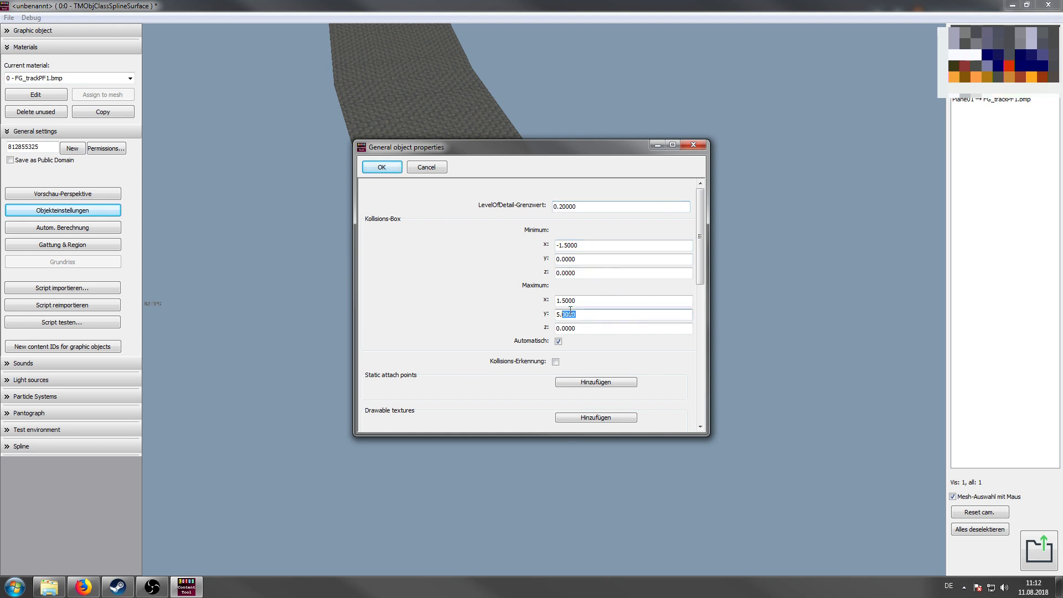
{"action": "scroll", "scroll_direction": "down", "scroll_amount": 3}
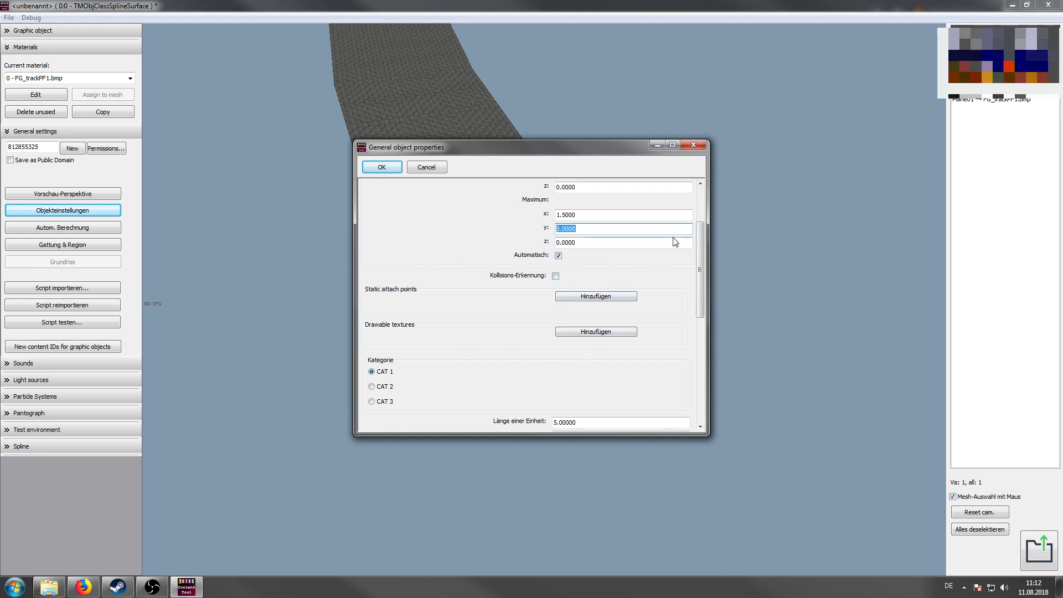
{"action": "scroll", "scroll_direction": "down", "scroll_amount": 3}
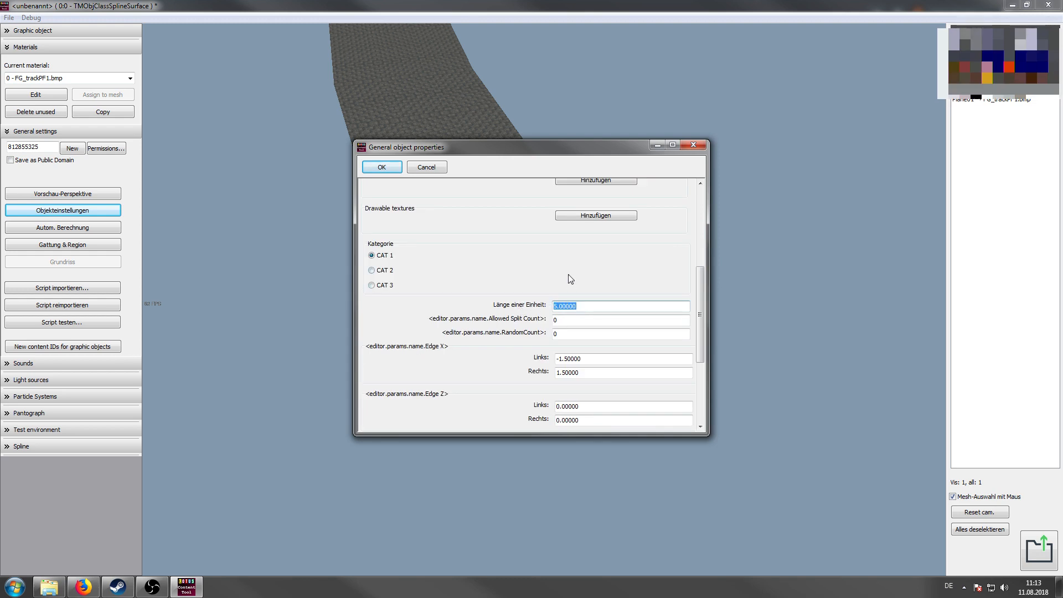
{"action": "mouse_move", "coordinate": [546, 242]}
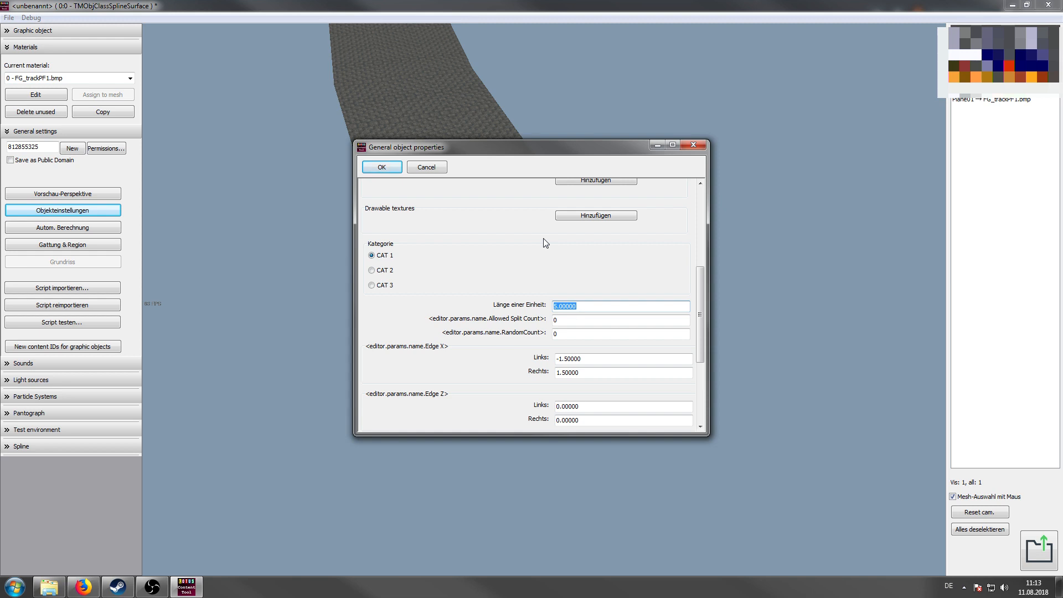
{"action": "left_click", "coordinate": [620, 319]}
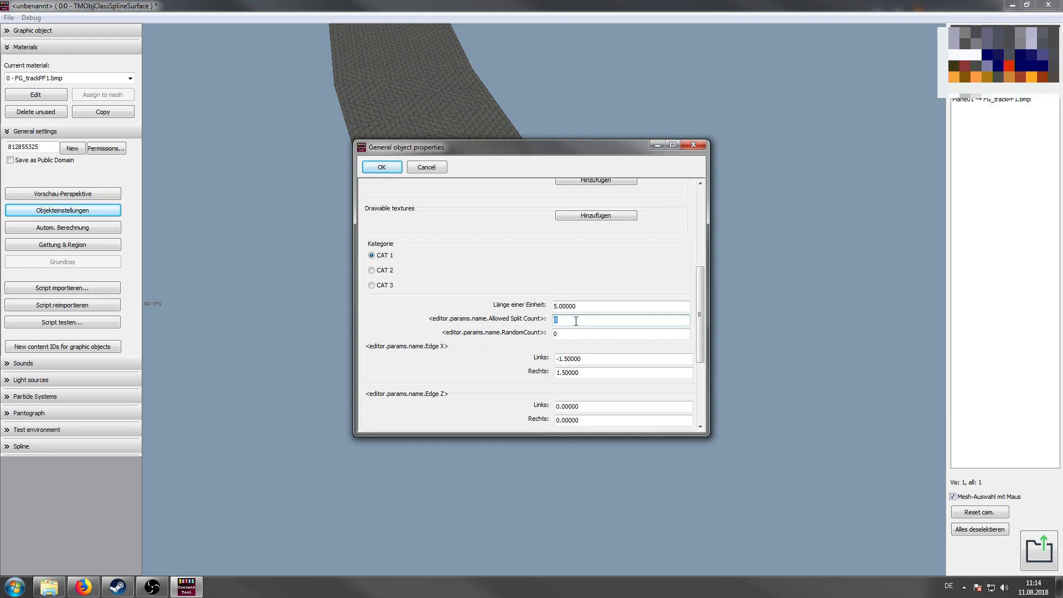
{"action": "scroll", "scroll_direction": "down", "scroll_amount": 3}
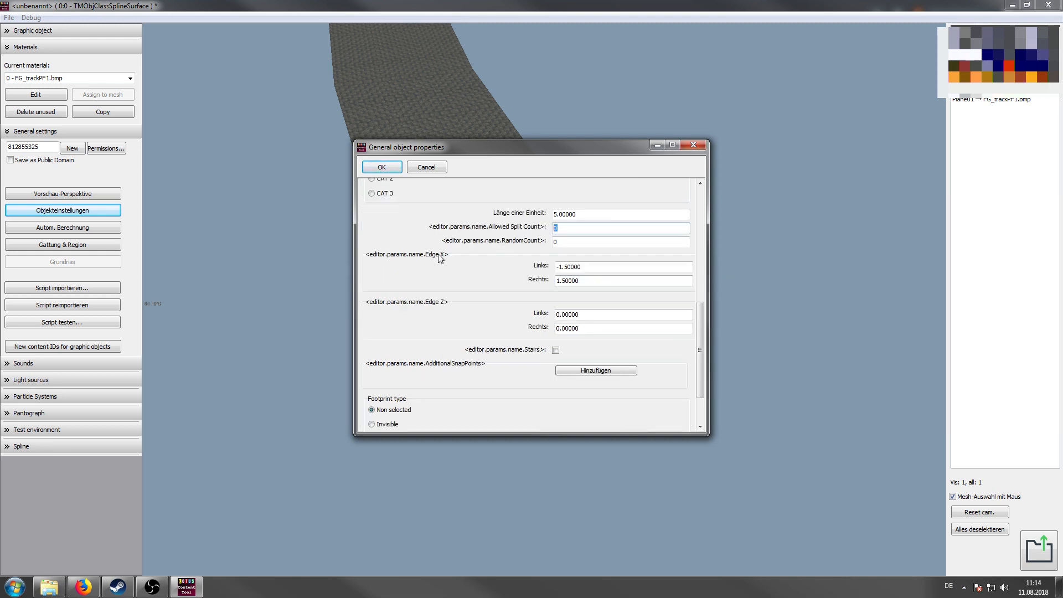
{"action": "mouse_move", "coordinate": [454, 310]}
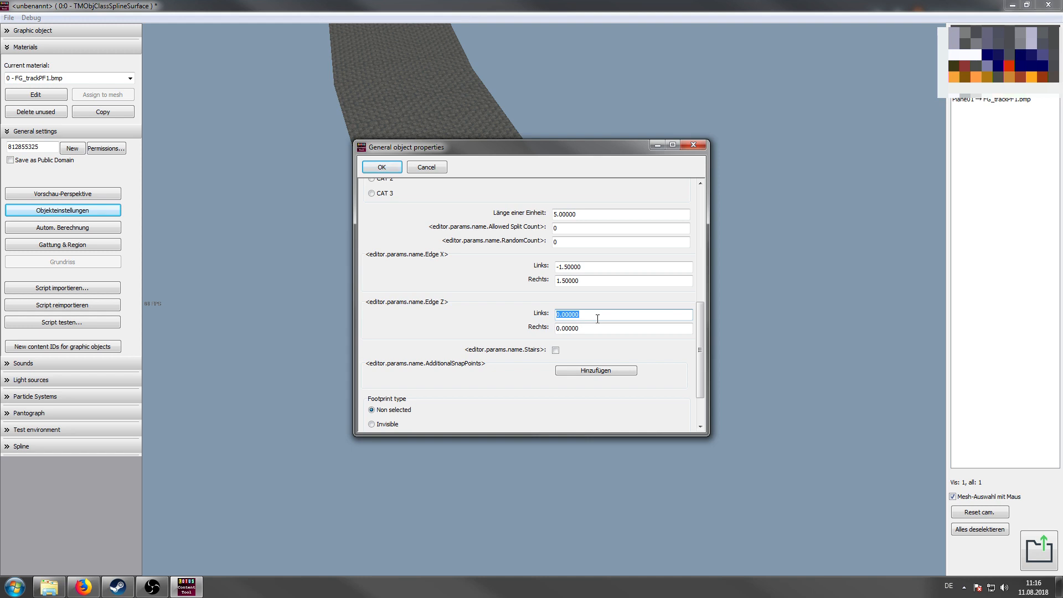
Step: Set the footprint type to Rail area and apply the object properties
{"action": "scroll", "scroll_direction": "down", "scroll_amount": 3}
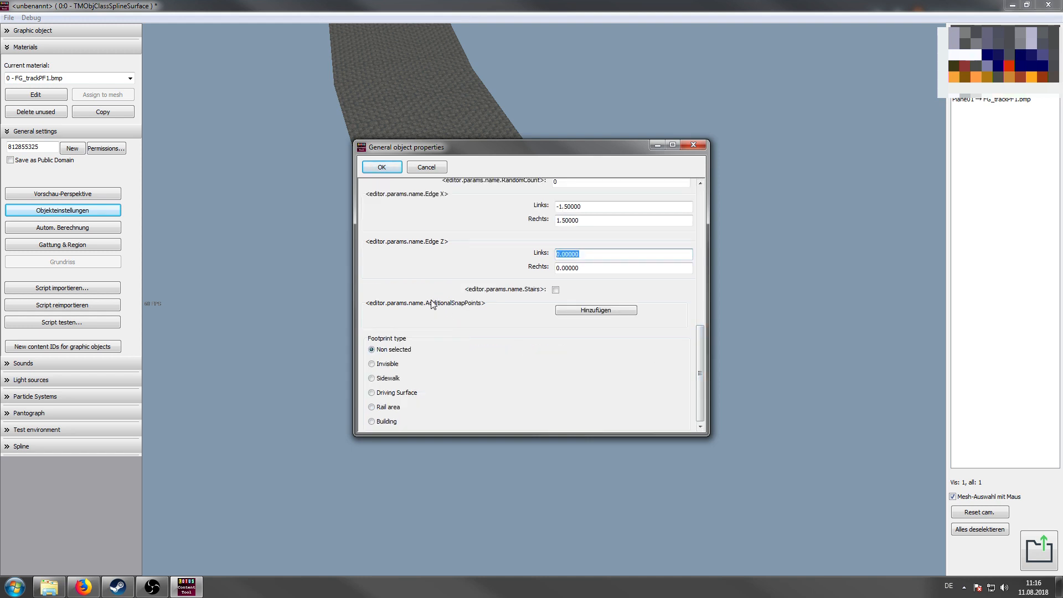
{"action": "mouse_move", "coordinate": [603, 317]}
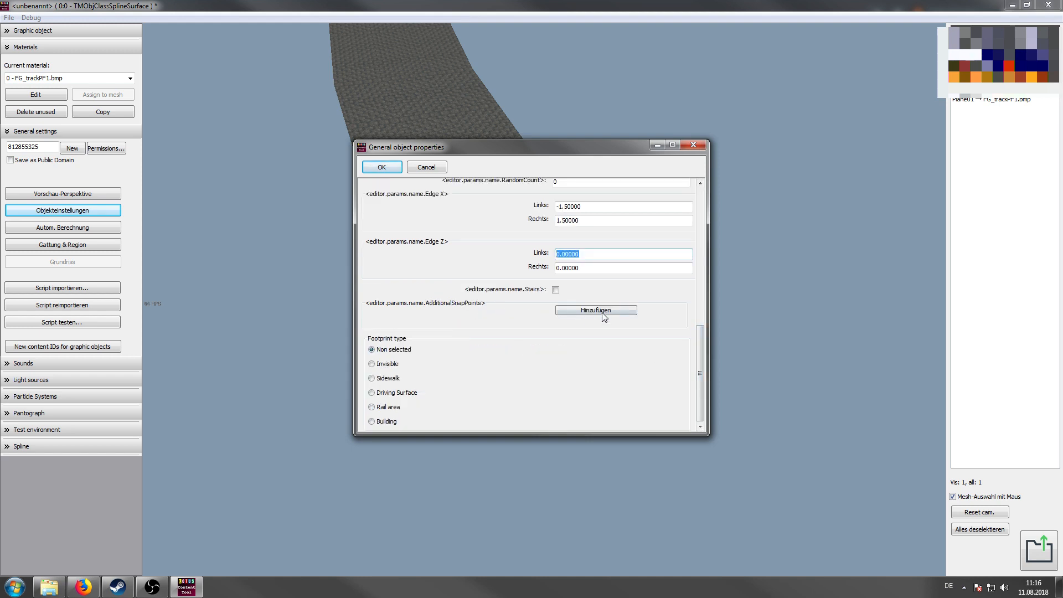
{"action": "mouse_move", "coordinate": [669, 297]}
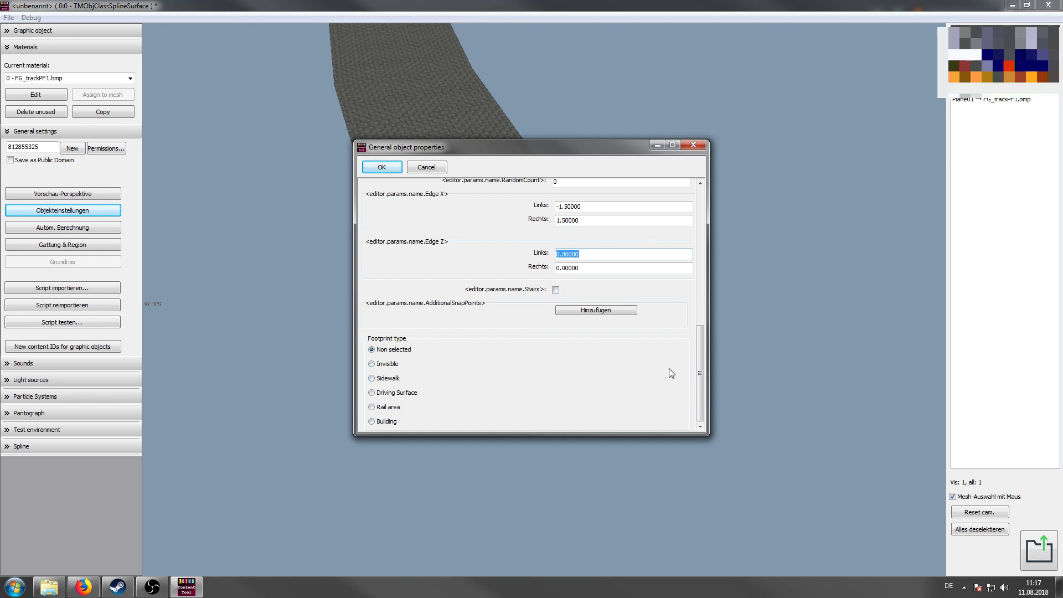
{"action": "mouse_move", "coordinate": [434, 378]}
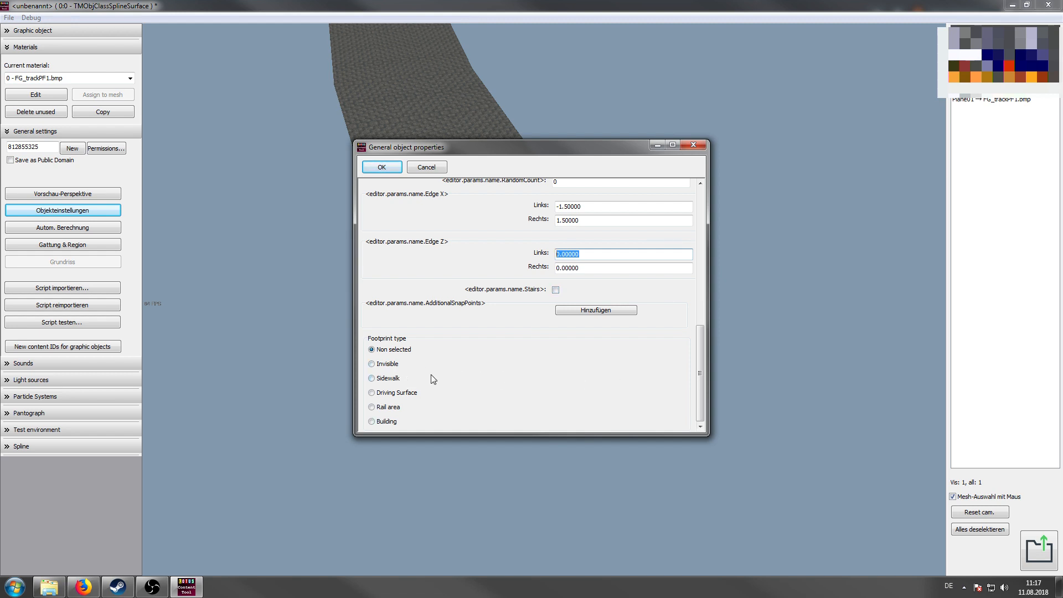
{"action": "mouse_move", "coordinate": [400, 387]}
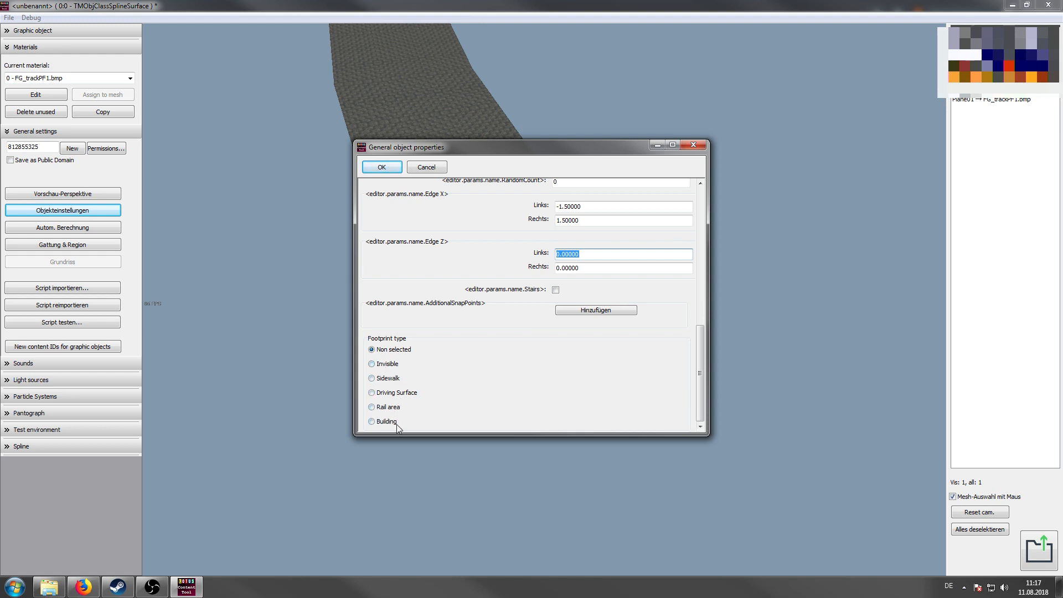
{"action": "mouse_move", "coordinate": [539, 386]}
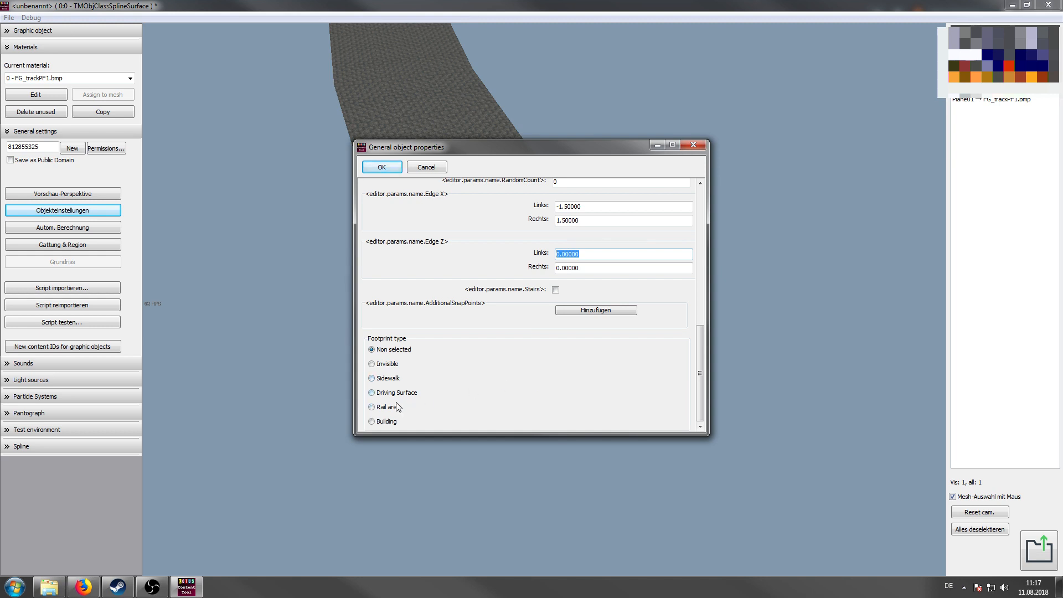
{"action": "left_click", "coordinate": [371, 406]}
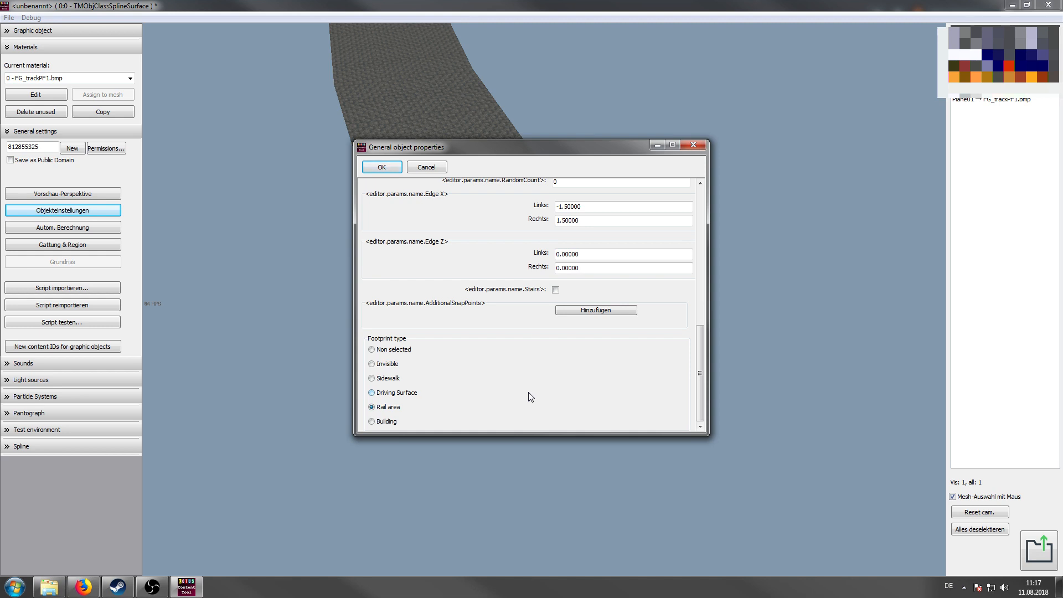
{"action": "left_click", "coordinate": [380, 167]}
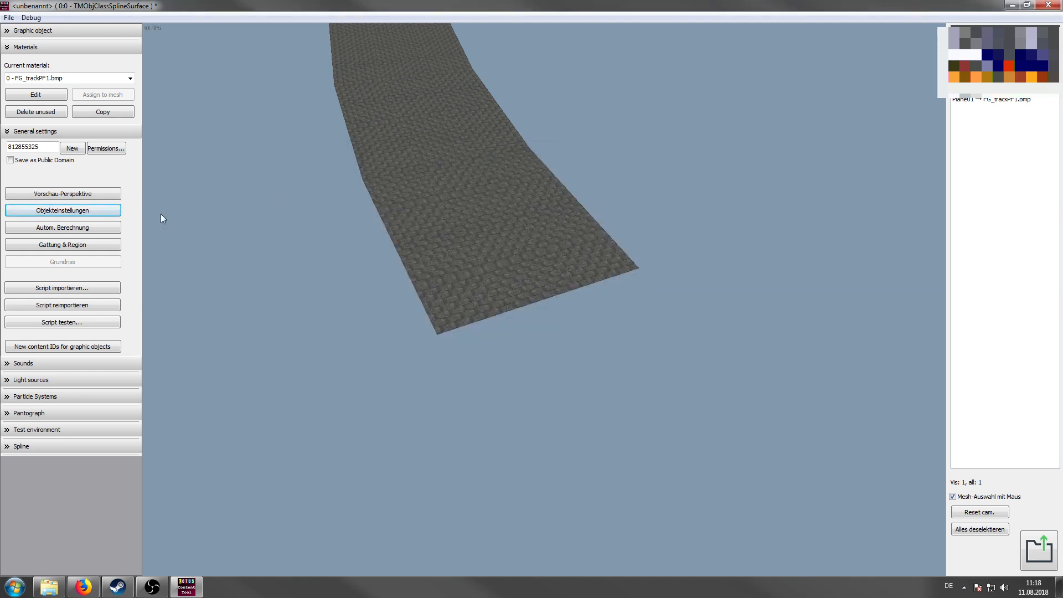
Step: Review the preview spline properties (length 20, radius 50, layer value) and close them
{"action": "left_click", "coordinate": [21, 445]}
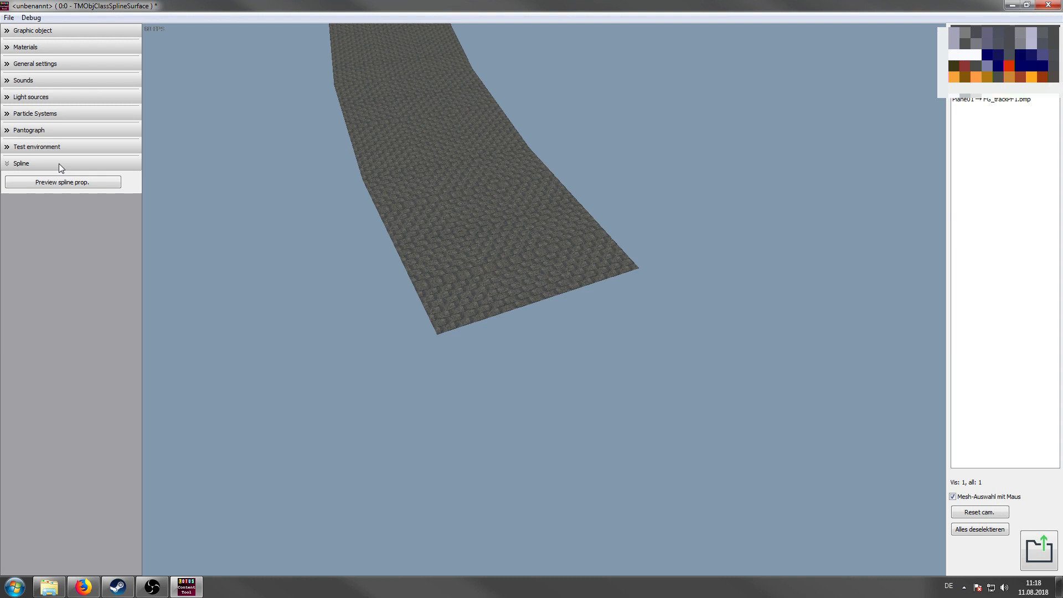
{"action": "mouse_move", "coordinate": [54, 175]}
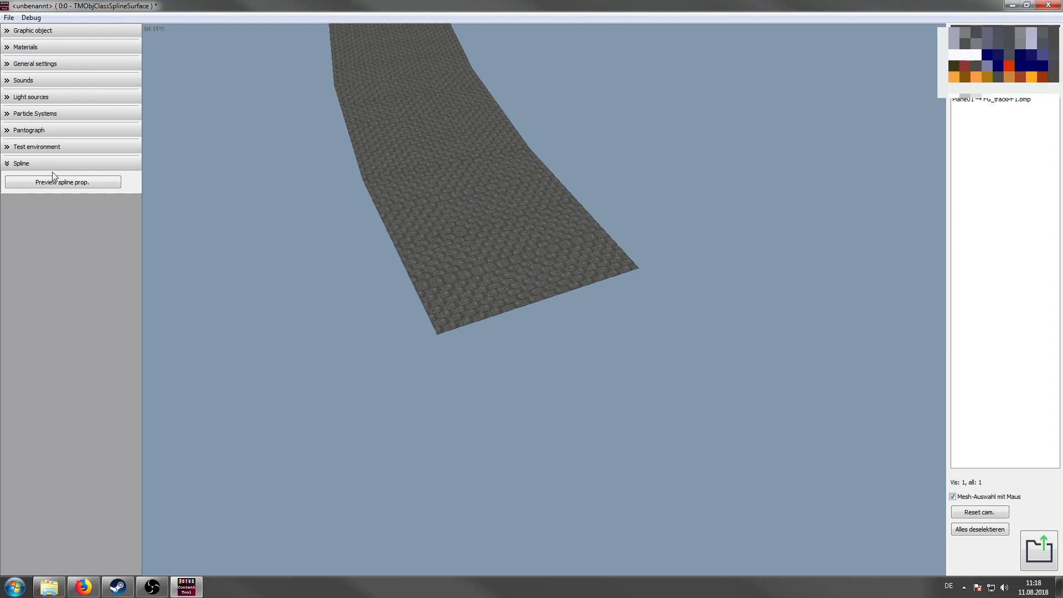
{"action": "left_click", "coordinate": [62, 182]}
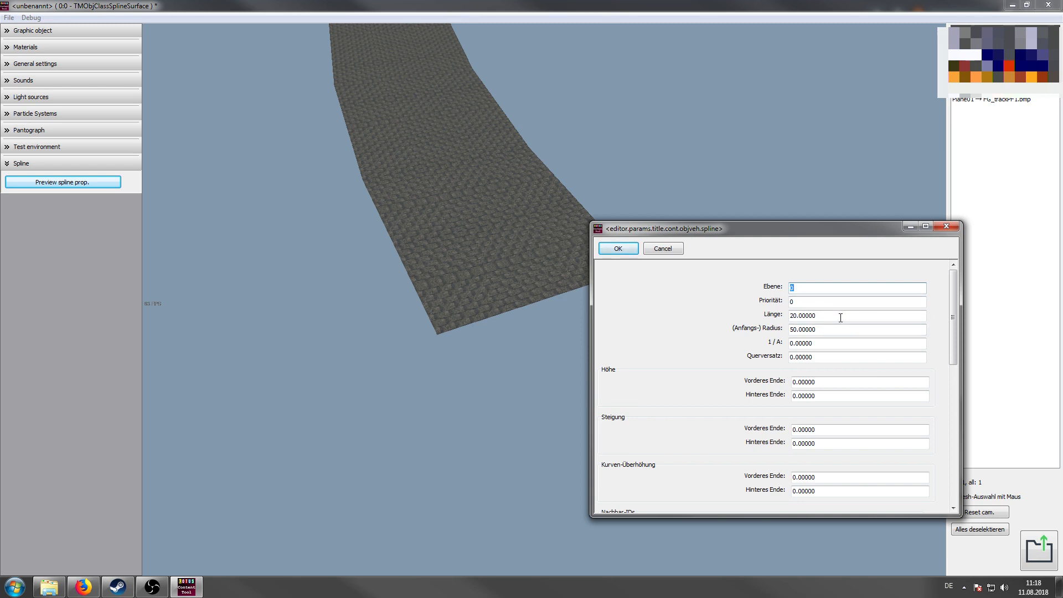
{"action": "triple_click", "coordinate": [856, 315]}
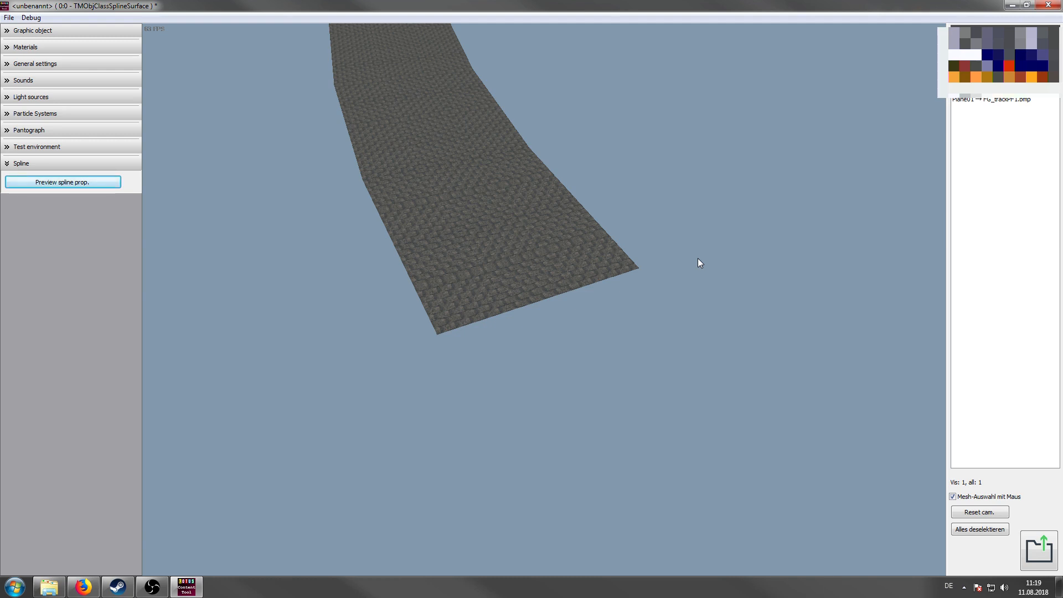
{"action": "mouse_move", "coordinate": [995, 457]}
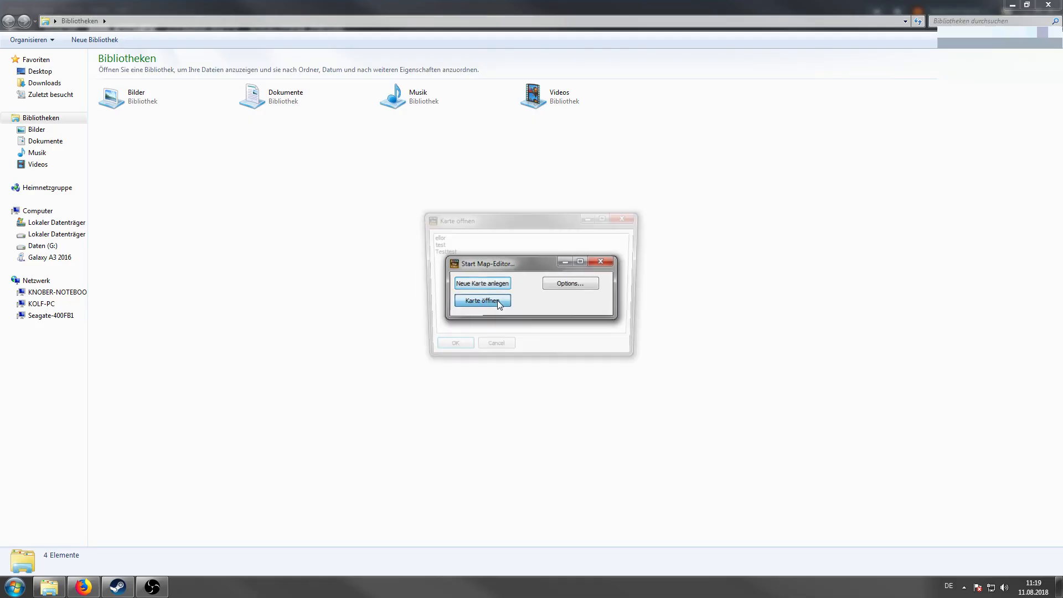
Step: Load the existing map named test in LOTUS Map Editor
{"action": "left_click", "coordinate": [482, 301]}
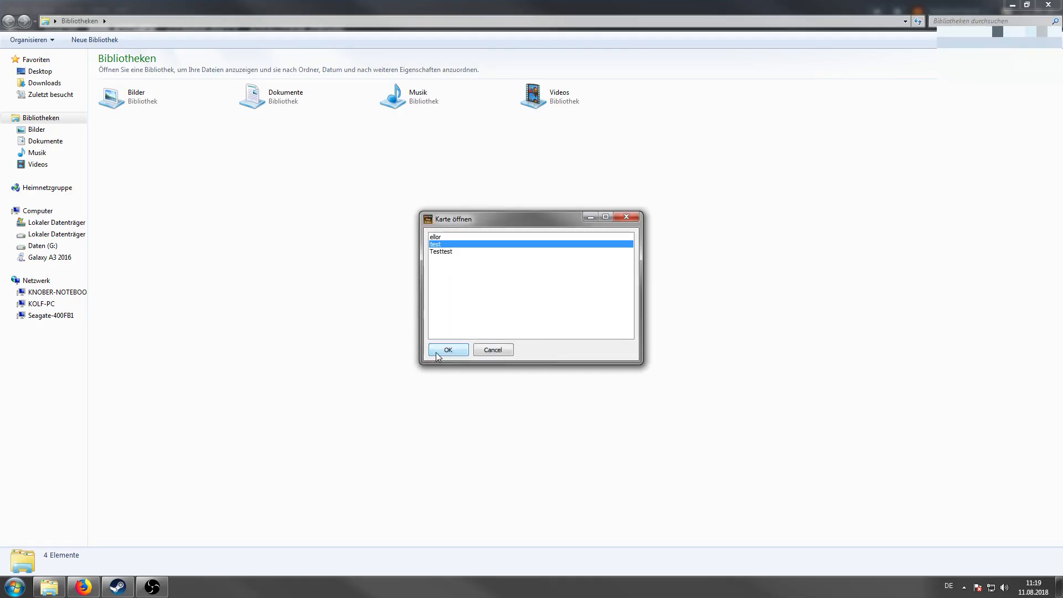
{"action": "left_click", "coordinate": [448, 349]}
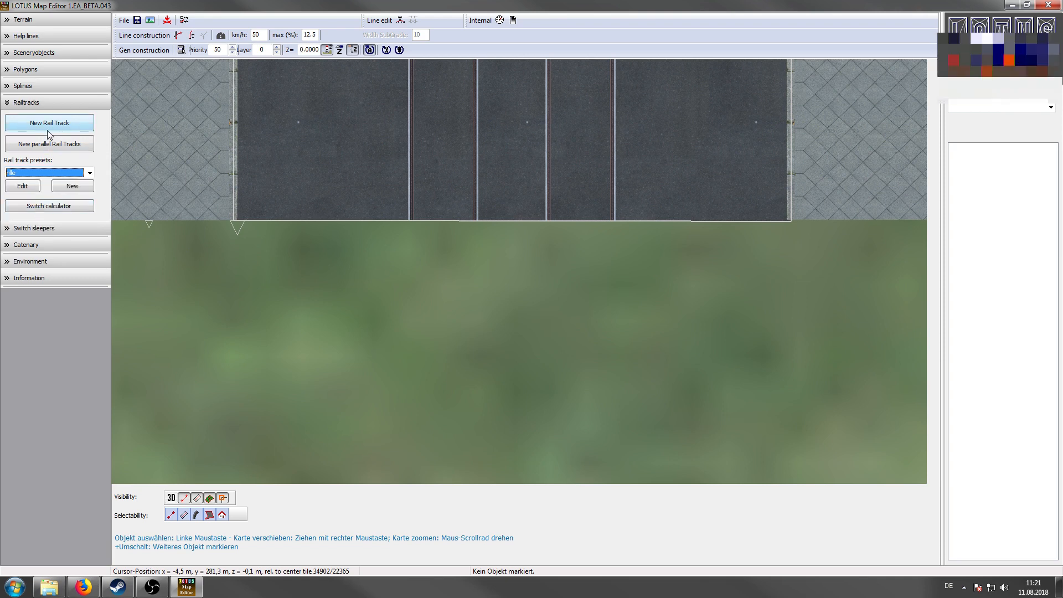
Step: Lay a new rail track from the road's end with Höhe Vorderes Ende lowered to -0.15
{"action": "left_click", "coordinate": [49, 123]}
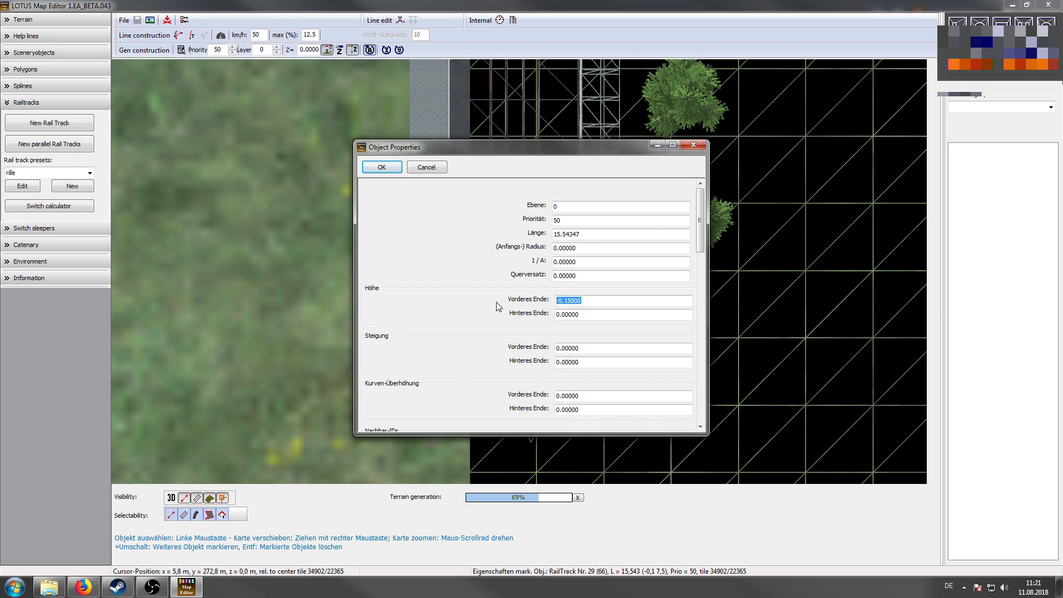
{"action": "left_click", "coordinate": [381, 167]}
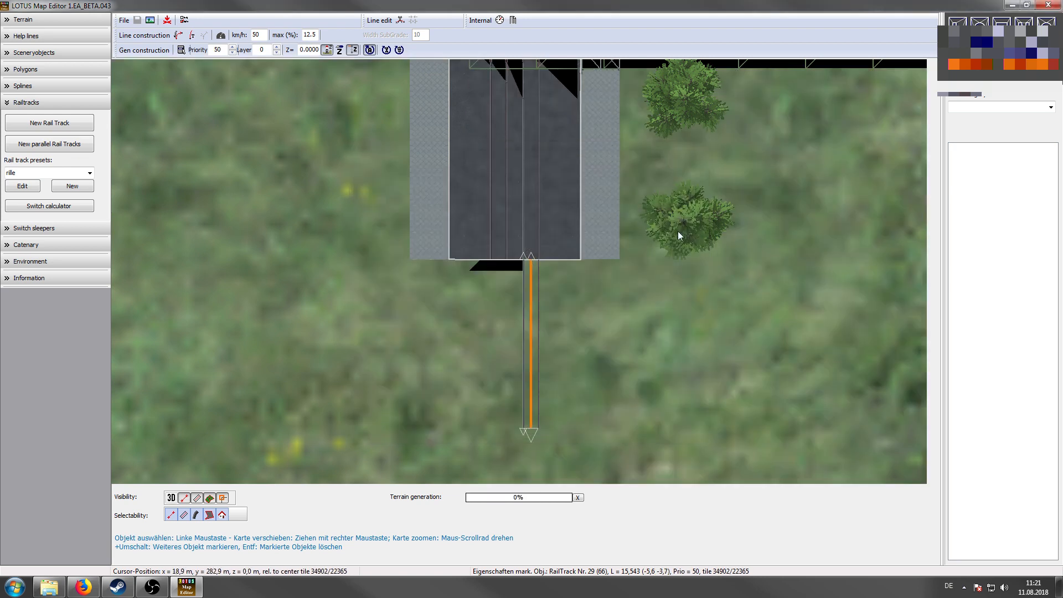
Step: Draw a TD_Pflaster1 cobblestone spline along the new track with both end heights at -0.15
{"action": "left_click", "coordinate": [22, 85]}
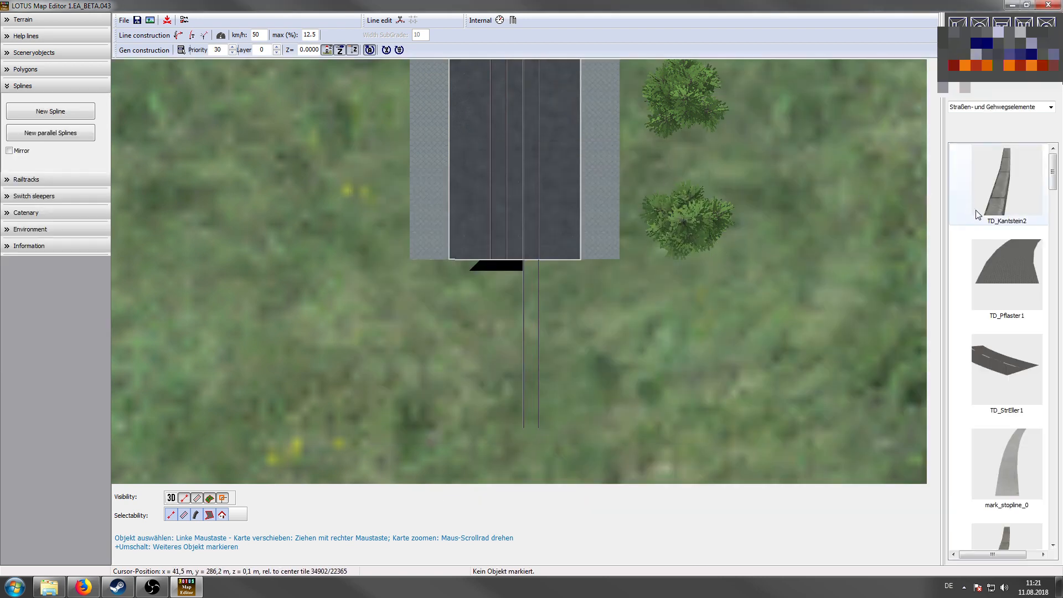
{"action": "left_click", "coordinate": [1006, 277]}
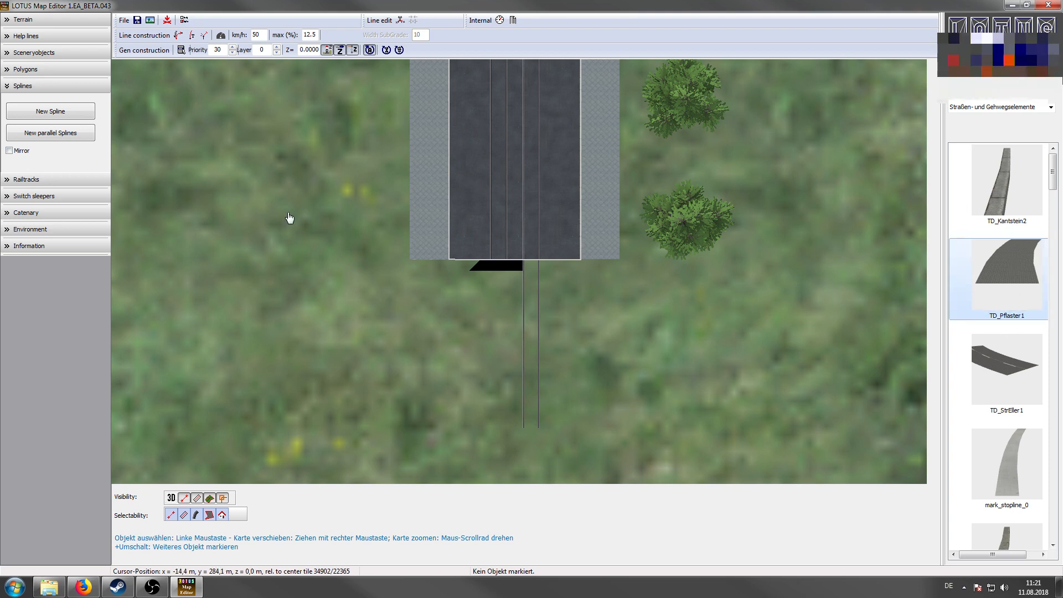
{"action": "left_click", "coordinate": [50, 111]}
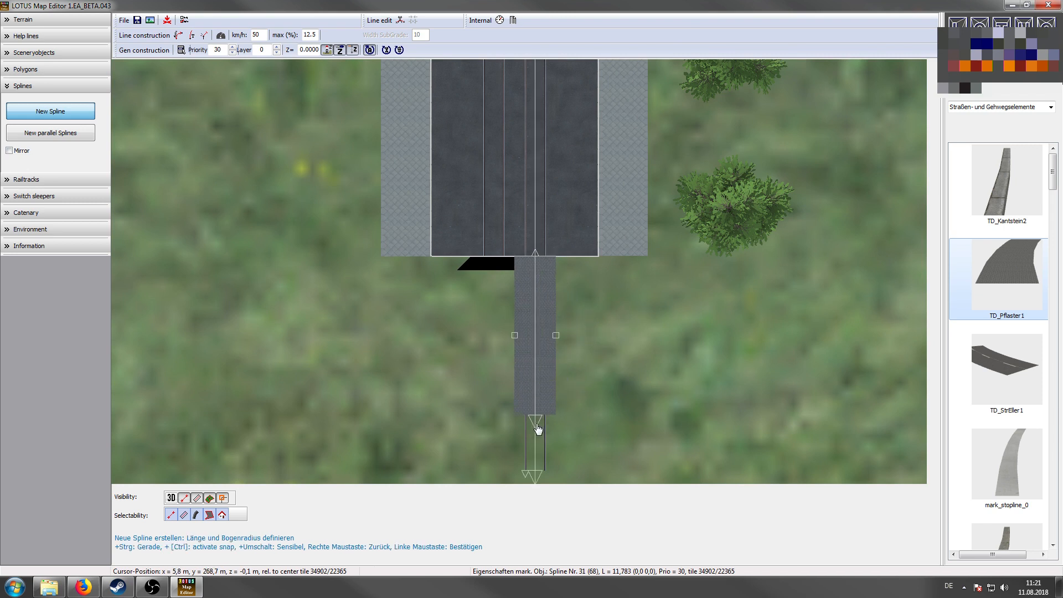
{"action": "mouse_move", "coordinate": [542, 423]}
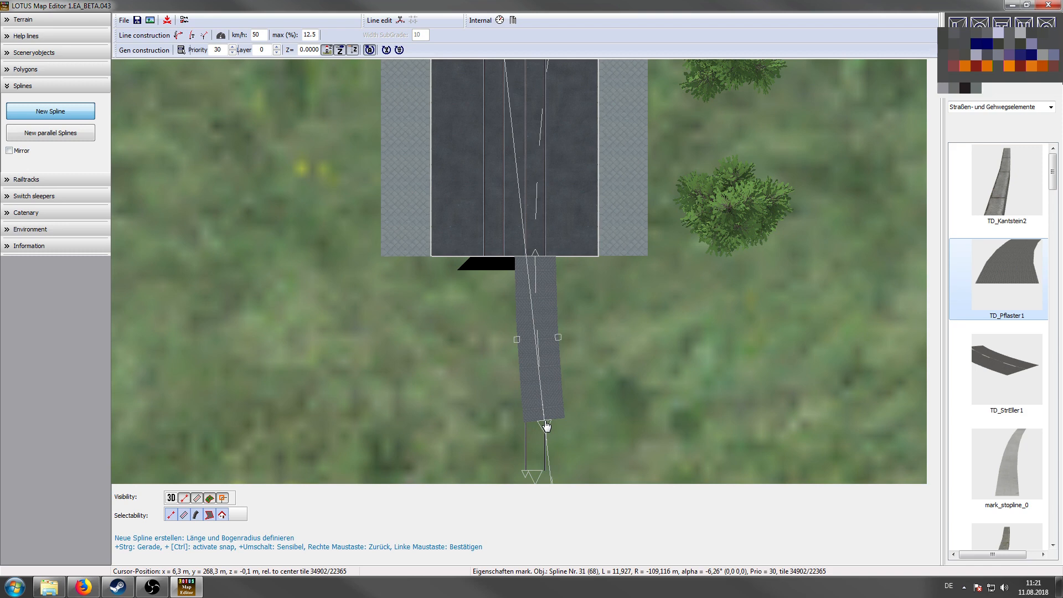
{"action": "right_click", "coordinate": [545, 425]}
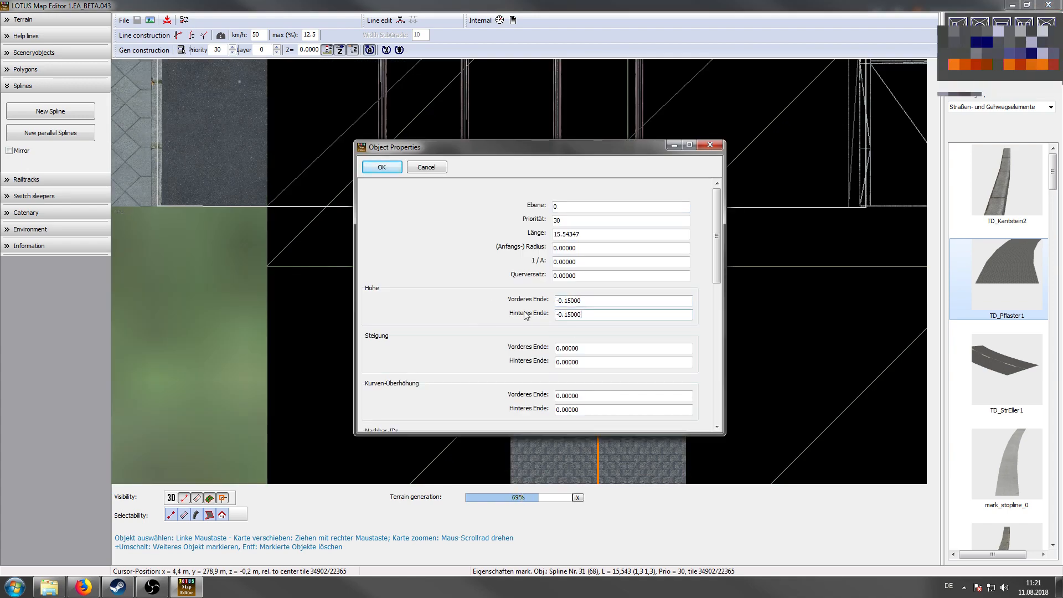
{"action": "left_click", "coordinate": [380, 167]}
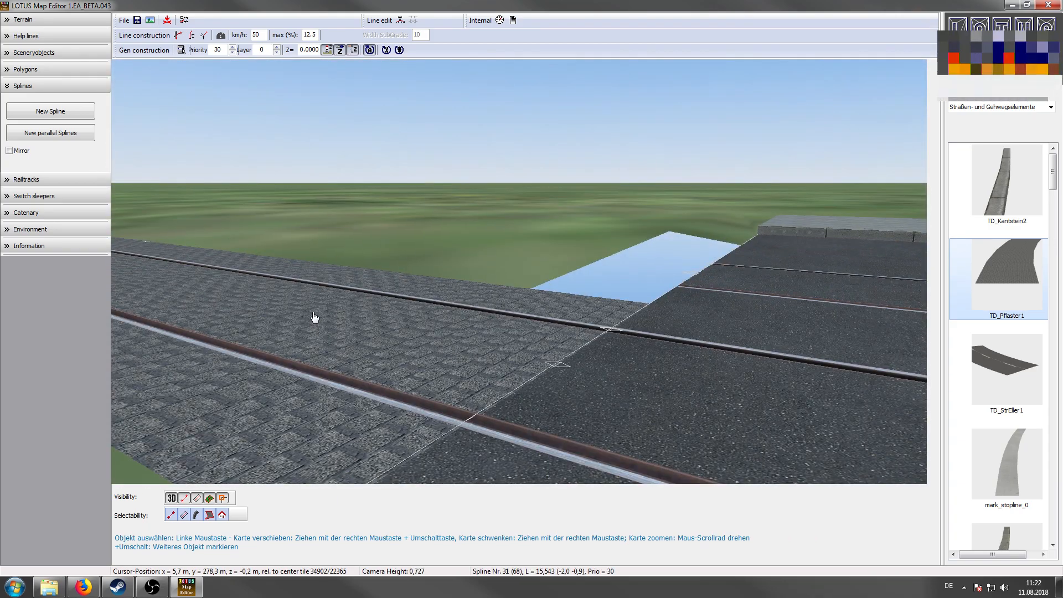
Step: Draw a wall1 Straßenmöbel spline along the outer sidewalk edge beside the track
{"action": "left_click", "coordinate": [9, 246]}
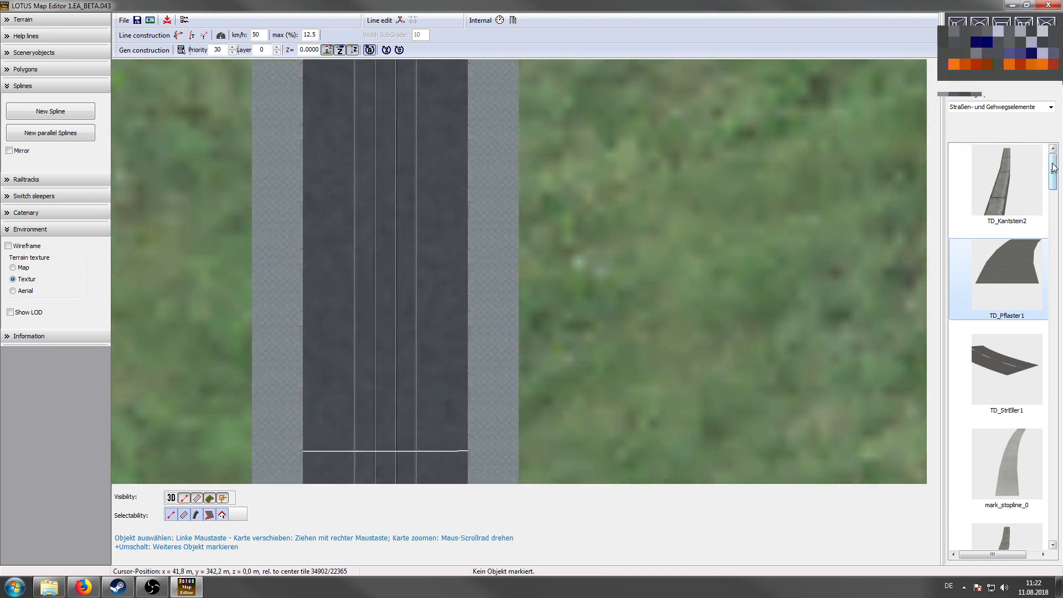
{"action": "scroll", "scroll_direction": "down", "scroll_amount": 3}
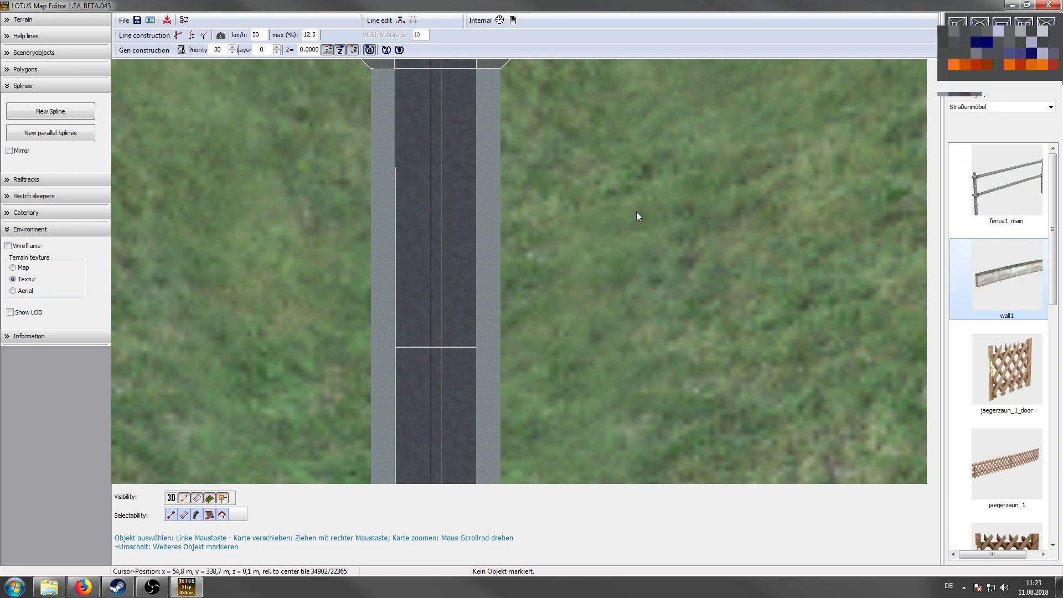
{"action": "left_click", "coordinate": [170, 497]}
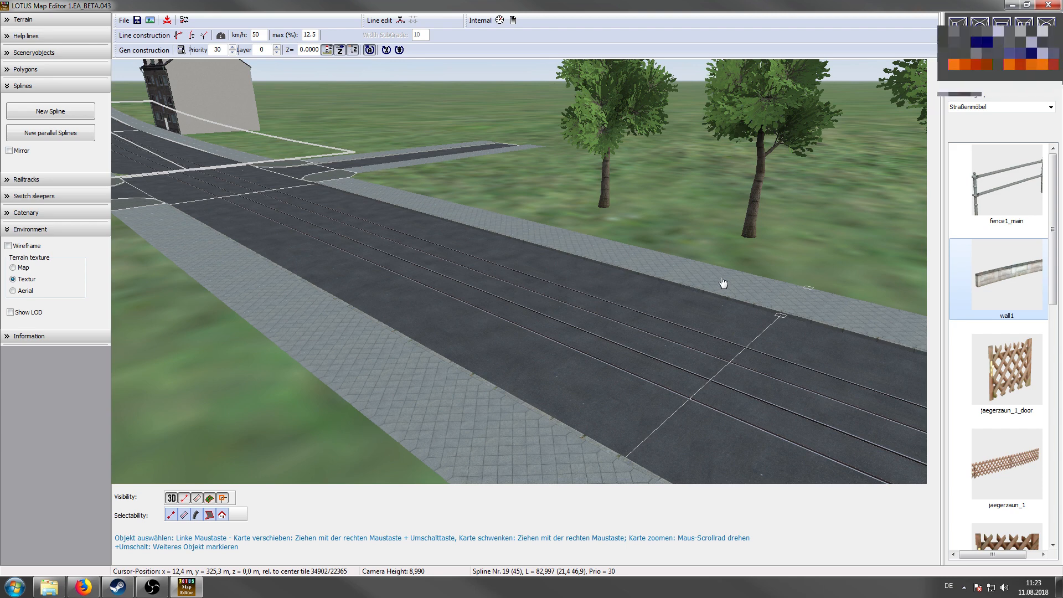
{"action": "scroll", "scroll_direction": "up", "scroll_amount": 3}
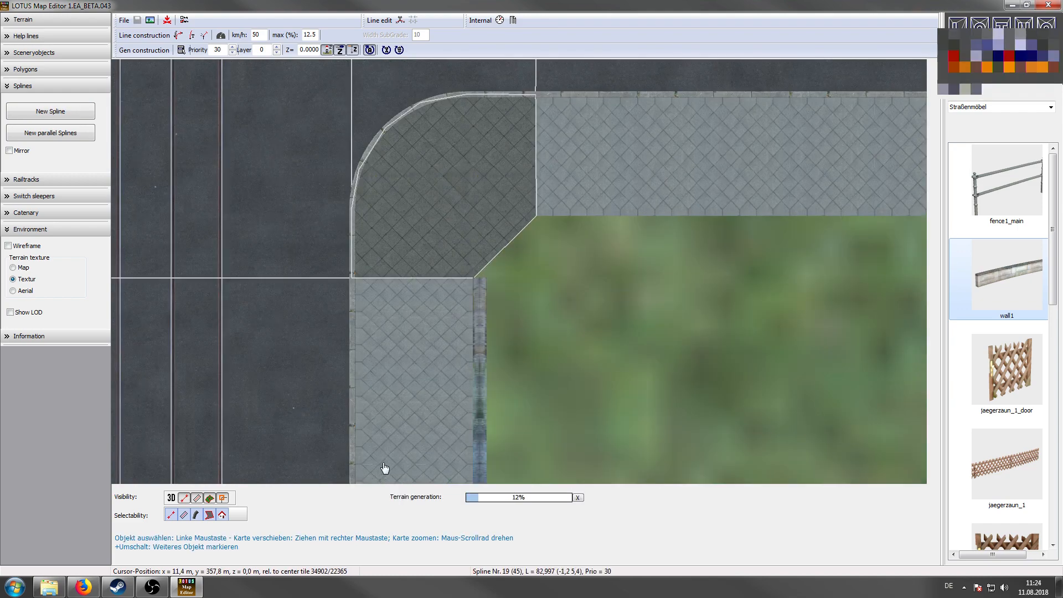
Step: Draw a curved abrasion spline from the track lane into the side street at the crossing
{"action": "left_click", "coordinate": [170, 497]}
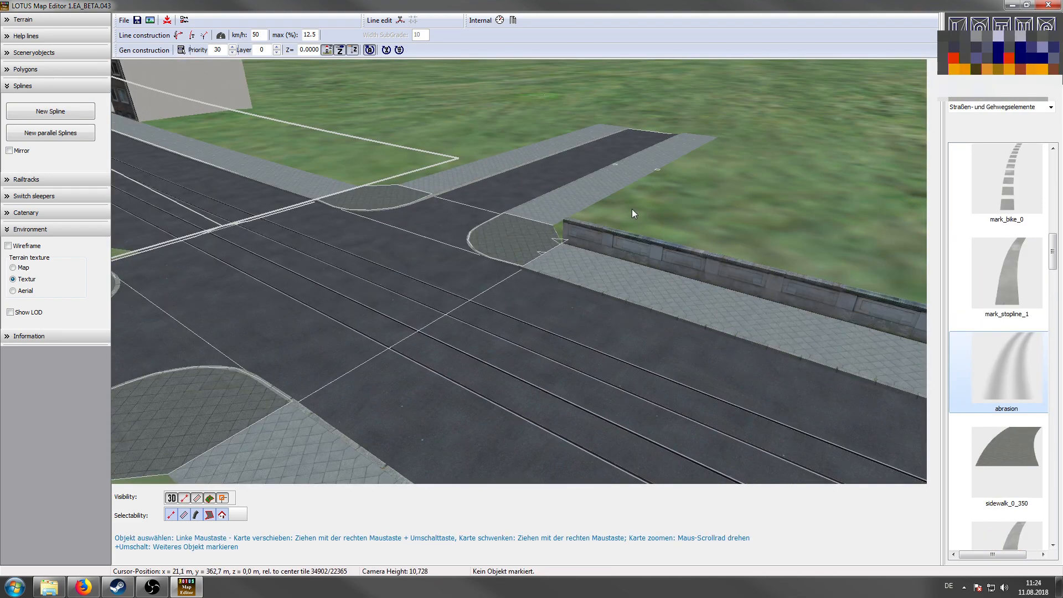
{"action": "scroll", "scroll_direction": "down", "scroll_amount": 3}
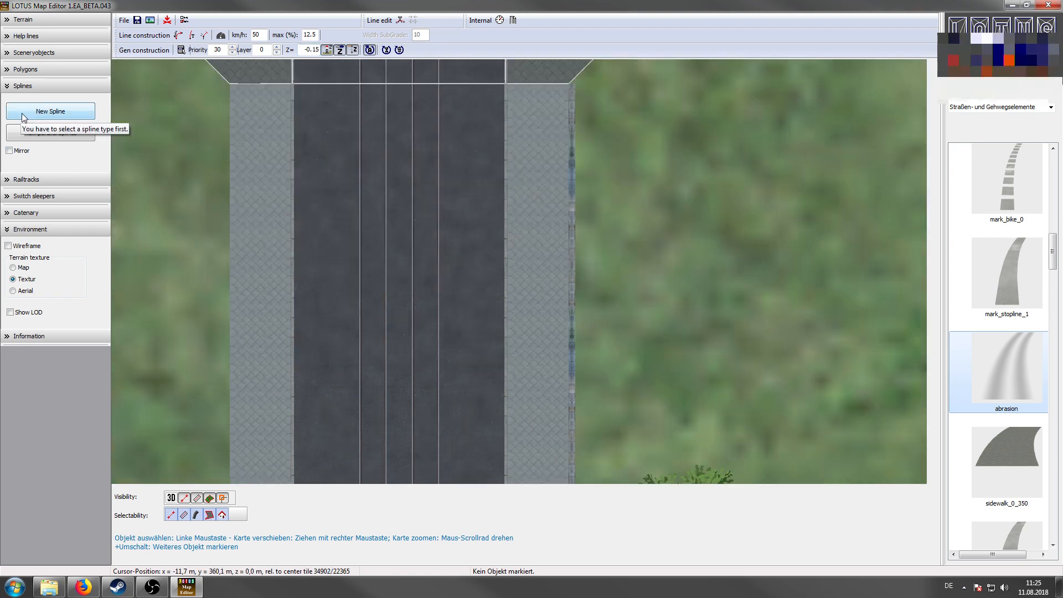
{"action": "left_click", "coordinate": [50, 110]}
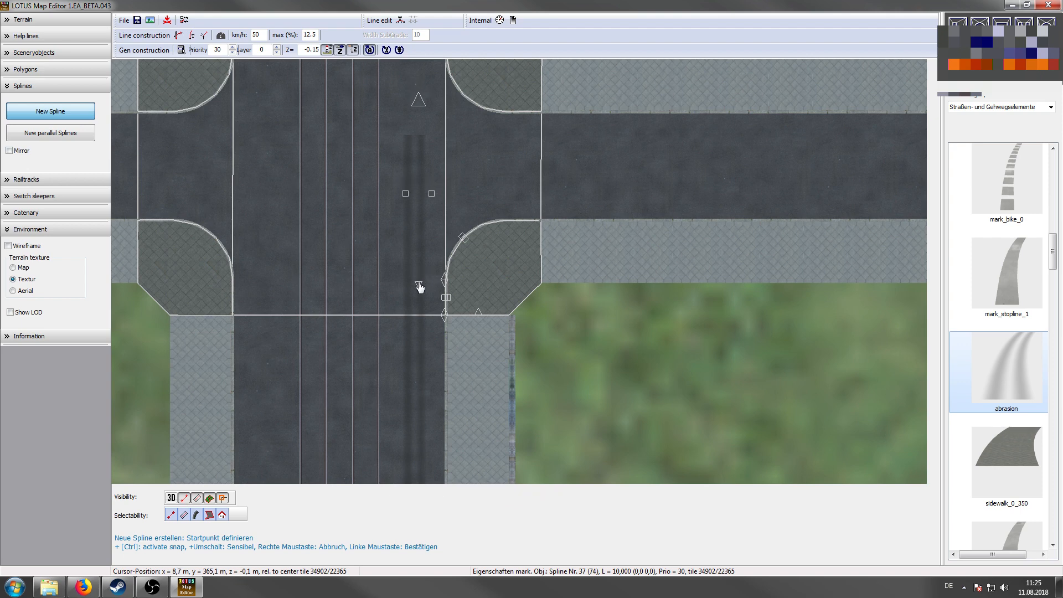
{"action": "mouse_move", "coordinate": [410, 288]}
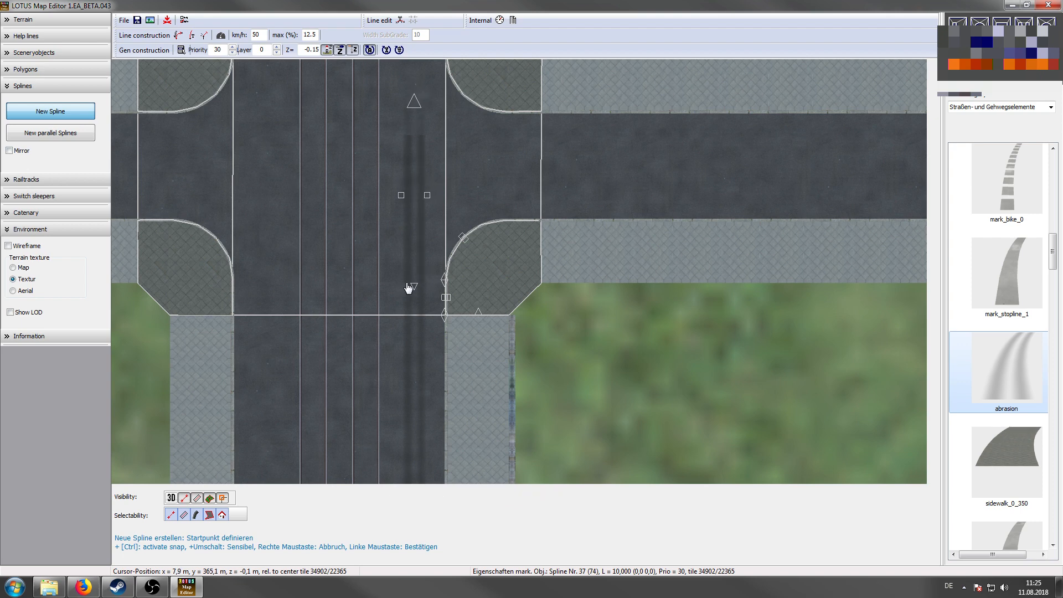
{"action": "left_click", "coordinate": [410, 288]}
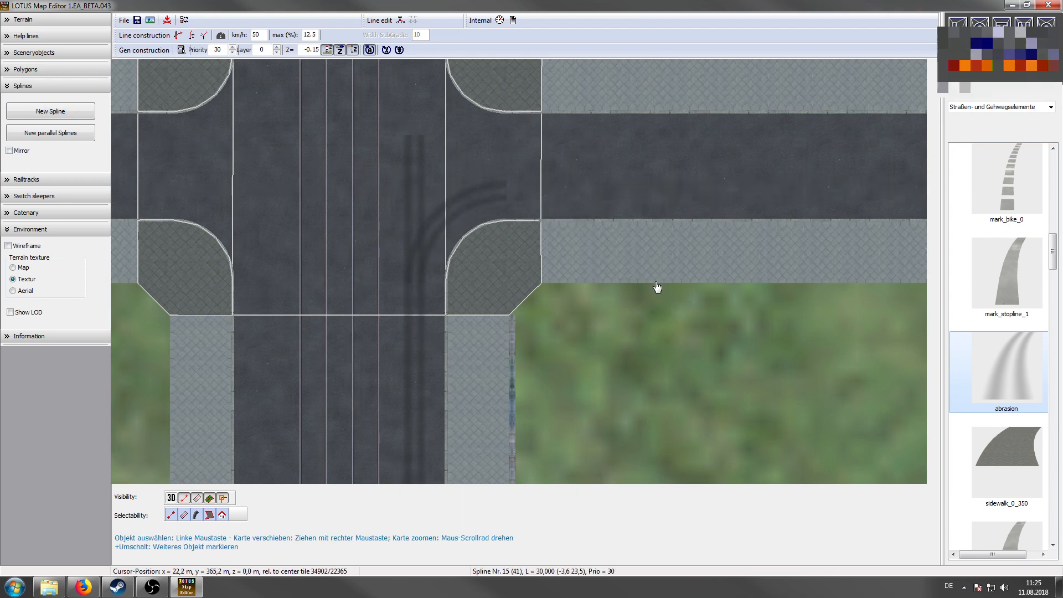
{"action": "left_click", "coordinate": [498, 292]}
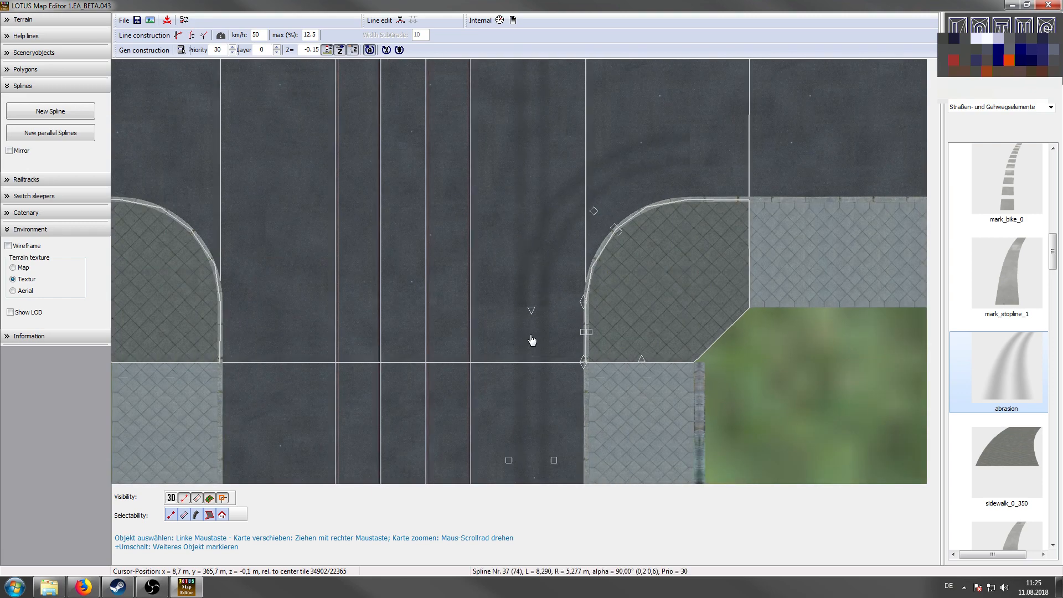
{"action": "mouse_move", "coordinate": [555, 296]}
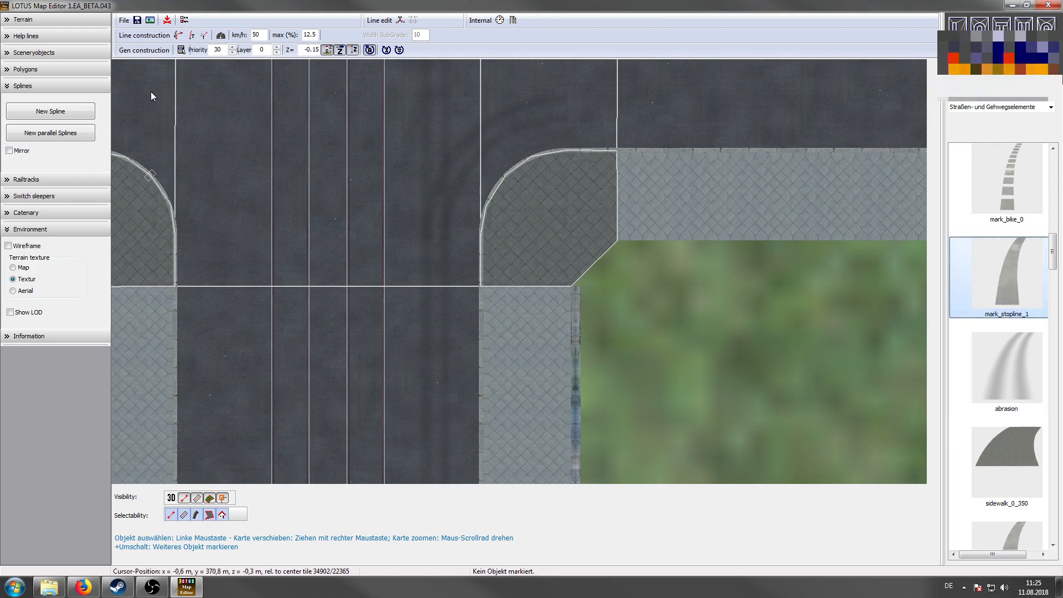
Step: Draw a mark_stopline_1 spline about 3 m across the lane before the crossing
{"action": "left_click", "coordinate": [50, 110]}
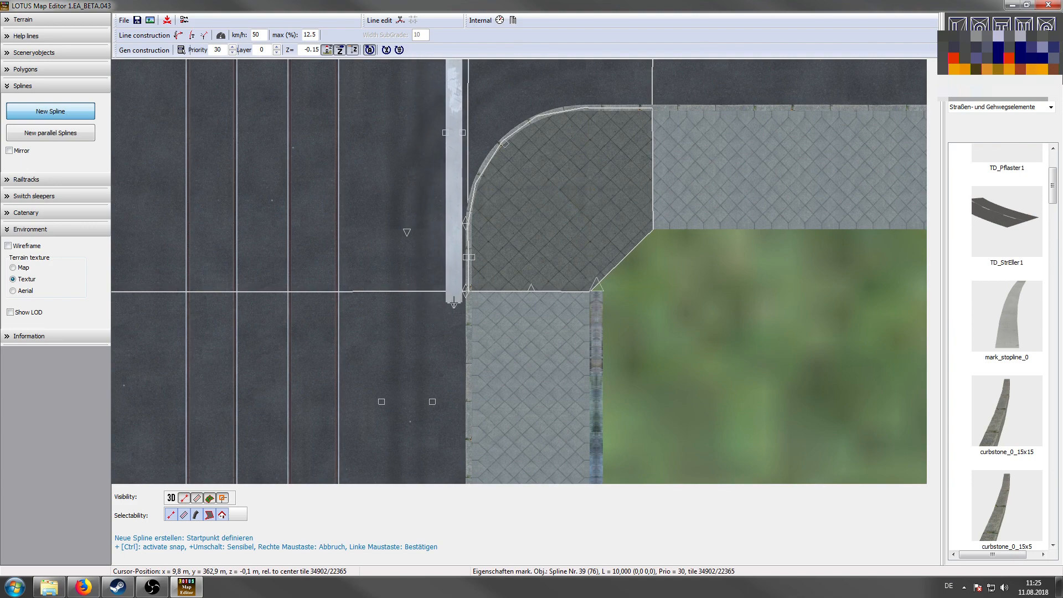
{"action": "left_click", "coordinate": [453, 301]}
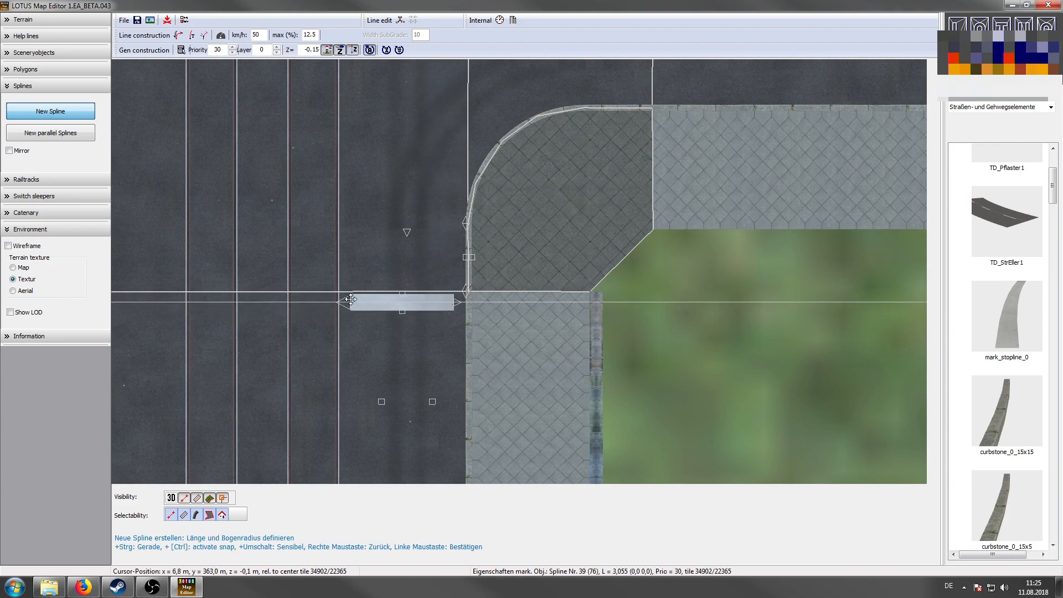
{"action": "scroll", "scroll_direction": "down", "scroll_amount": 3}
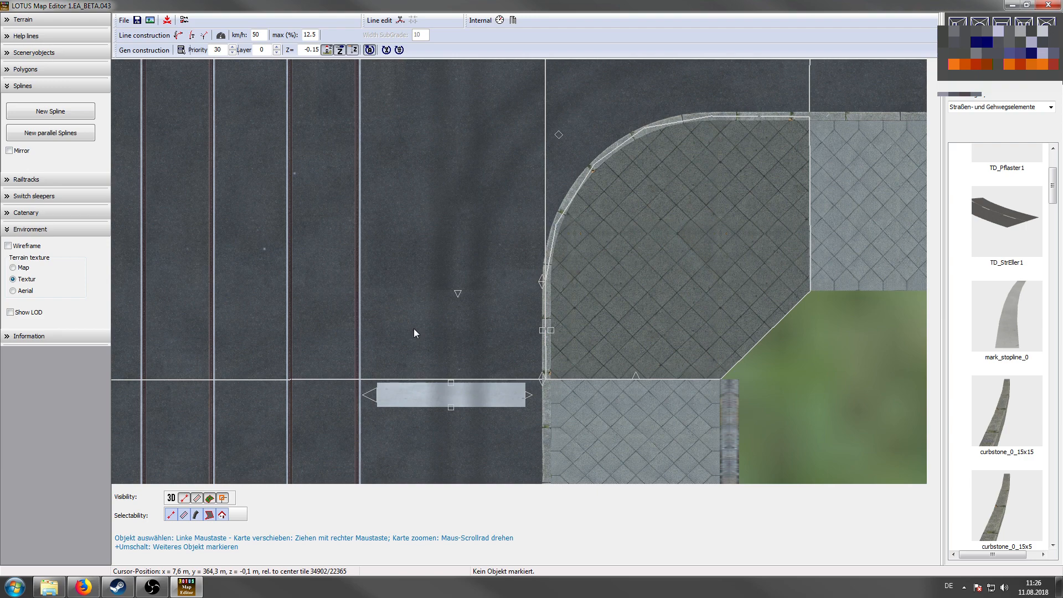